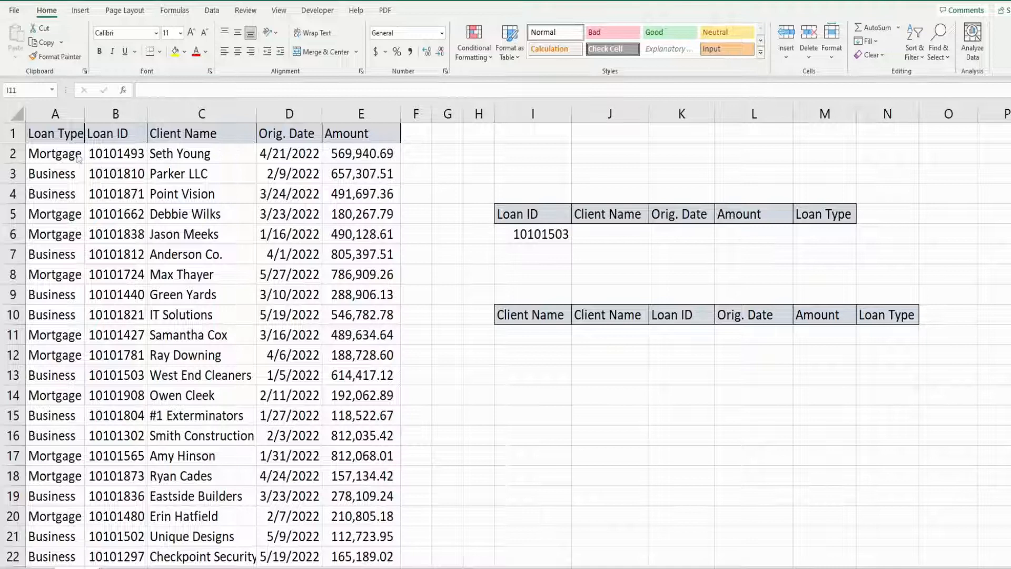
# - Review the loan table headers and the loan ID criteria 10101503, landing in result cell J6
pyautogui.click(534, 335)
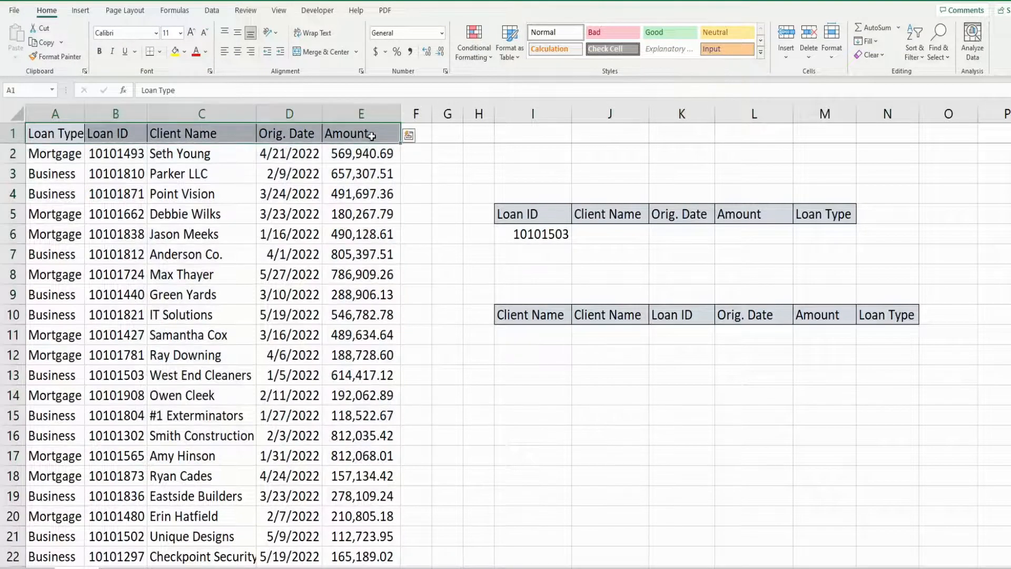
pyautogui.moveTo(432, 221)
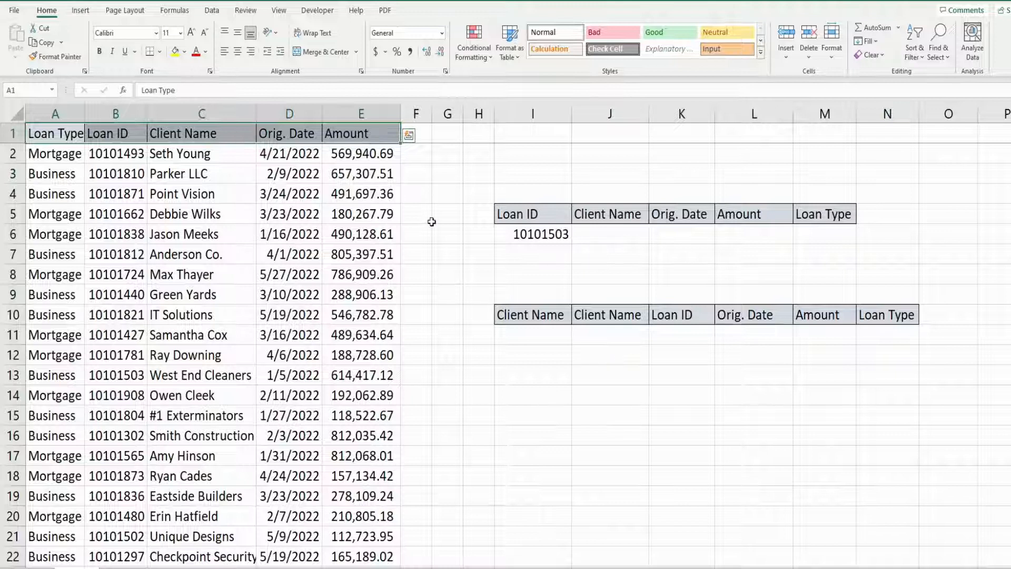
pyautogui.click(447, 234)
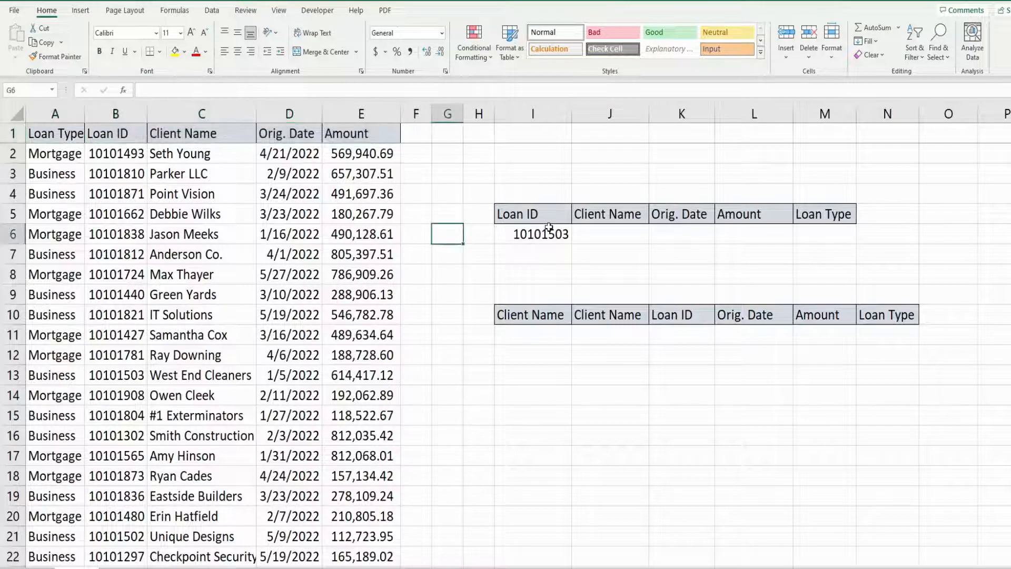
pyautogui.click(532, 234)
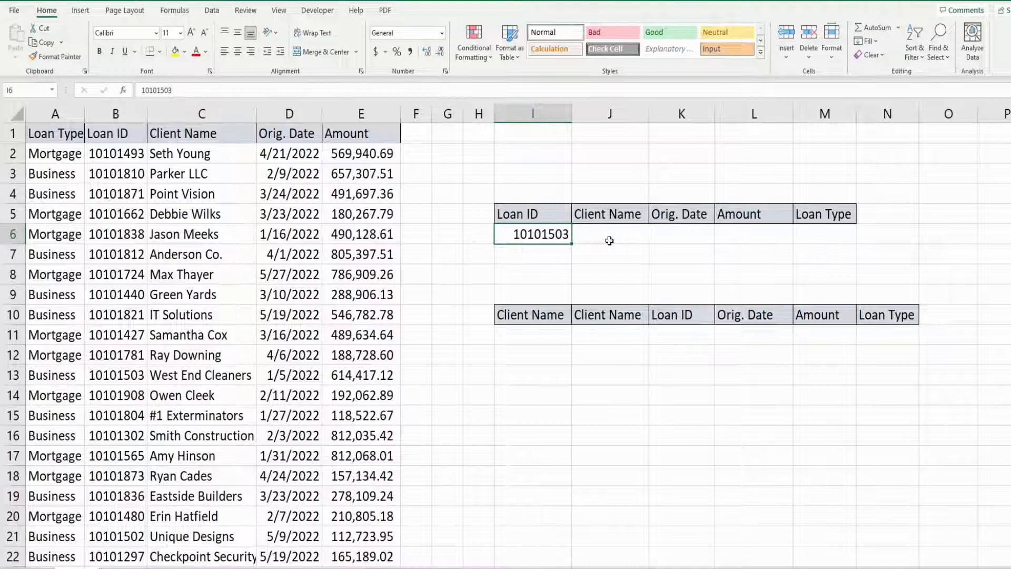
pyautogui.moveTo(565, 280)
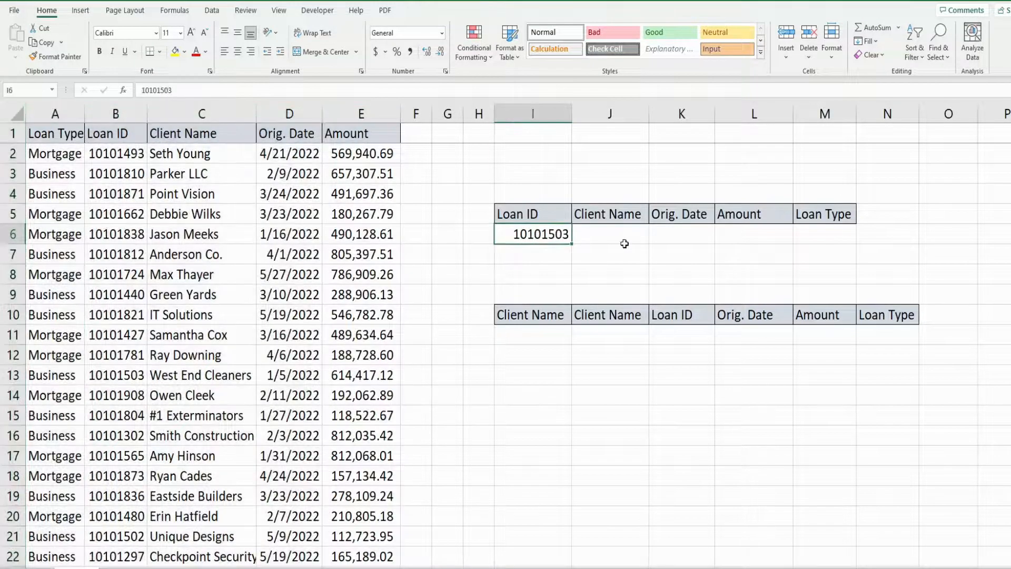
pyautogui.click(610, 234)
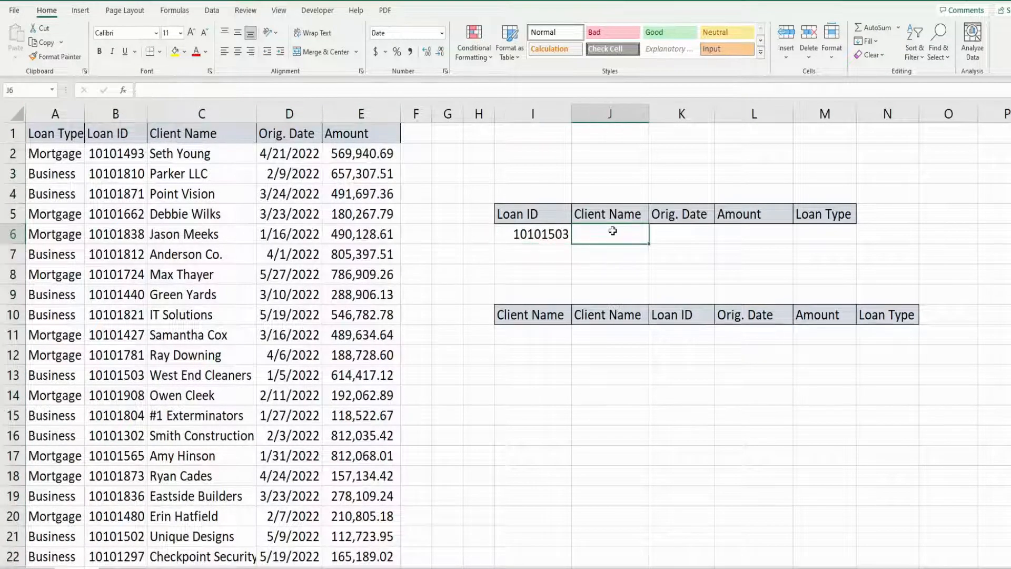
# - Build =DGET($A$1:$E$25,J5,$I$5:$I$6) in J6 to return the client name for loan 10101503
pyautogui.write('=')
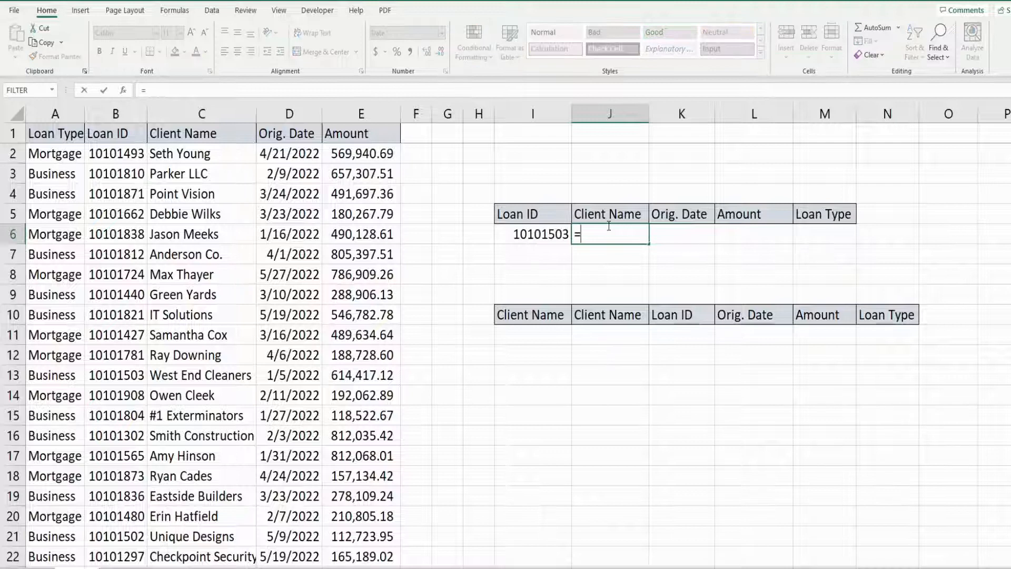
pyautogui.write('DGET(')
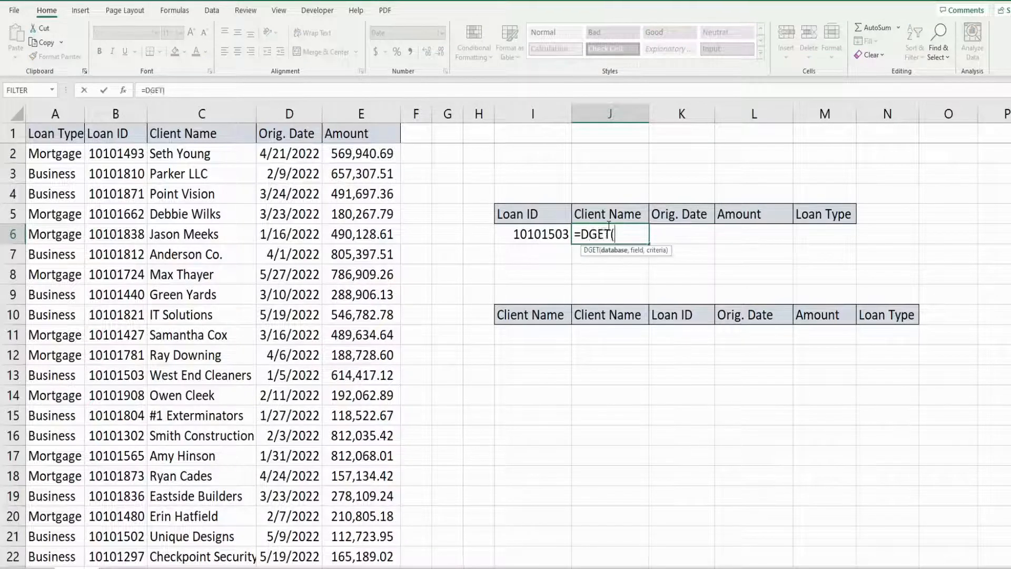
pyautogui.moveTo(657, 250)
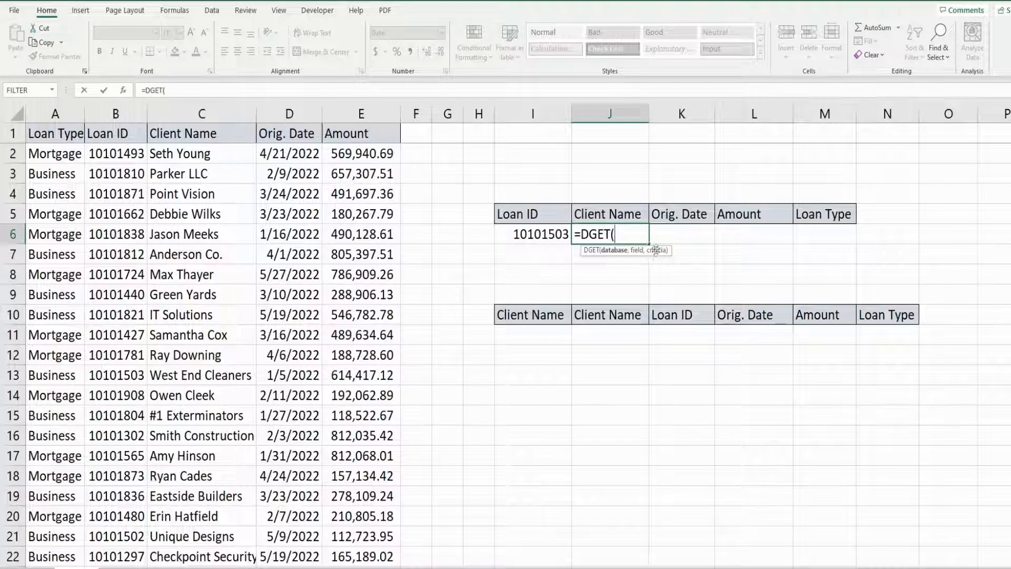
pyautogui.write('A1:E1')
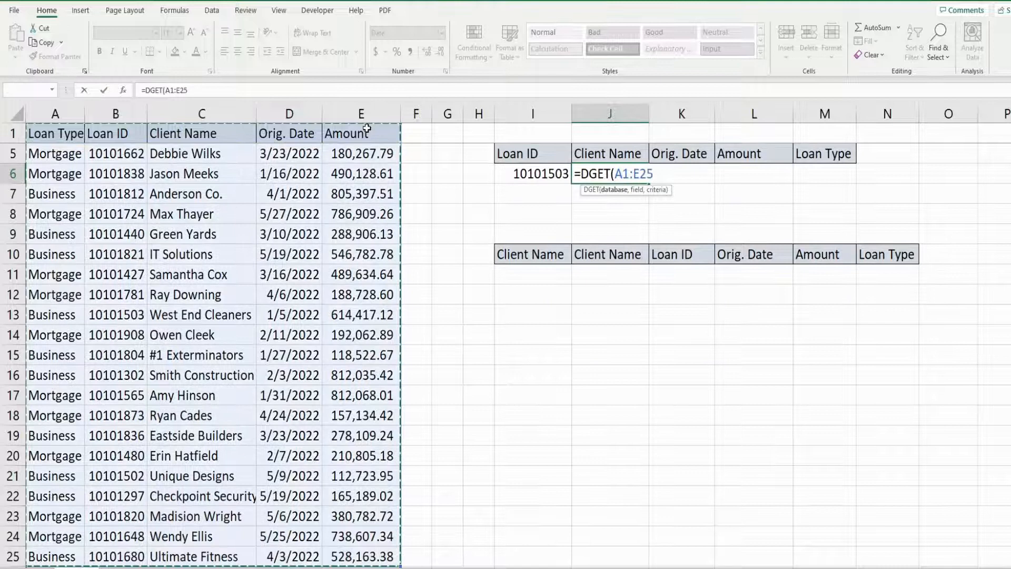
pyautogui.press('f4')
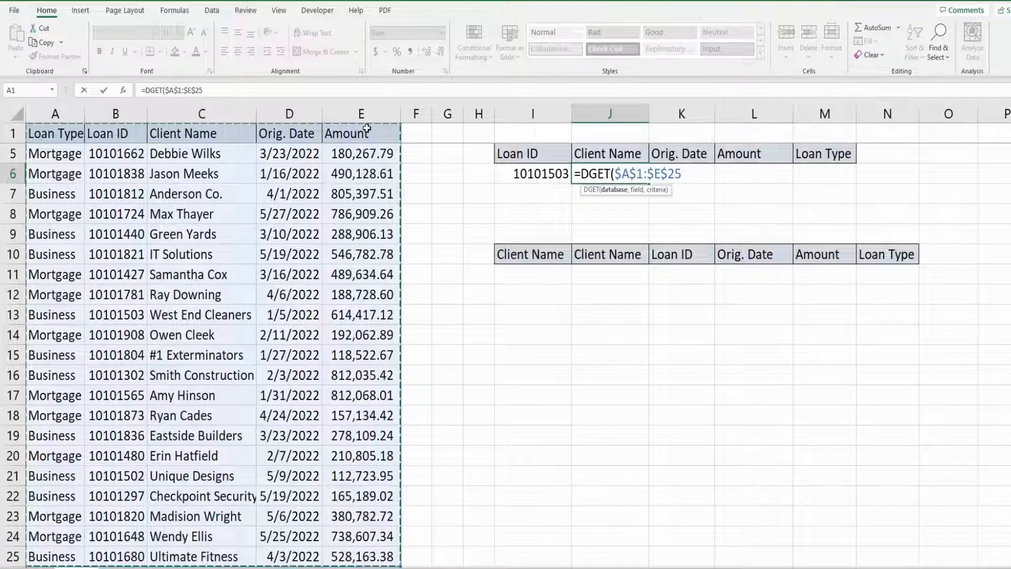
pyautogui.write(',')
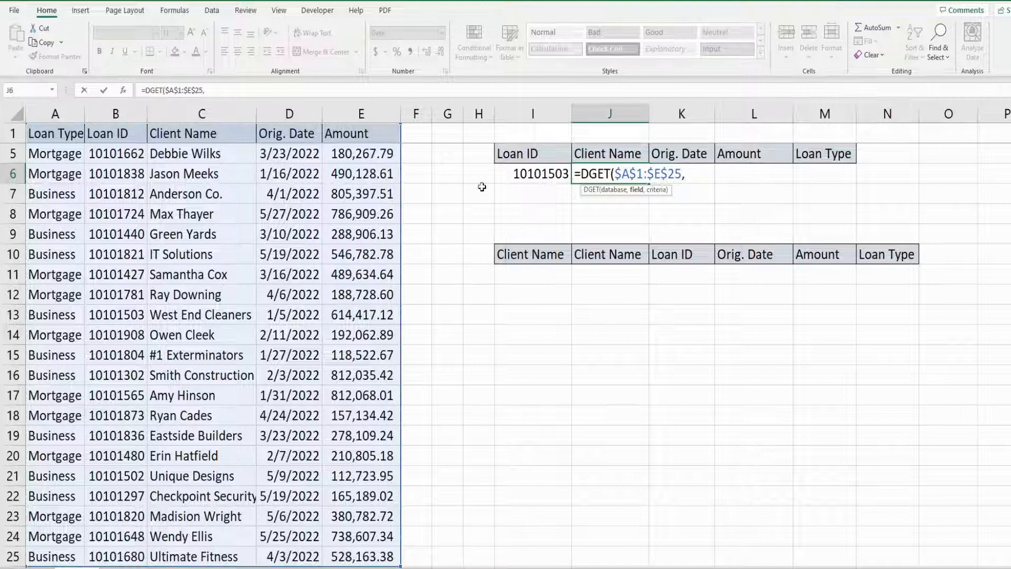
pyautogui.moveTo(634, 200)
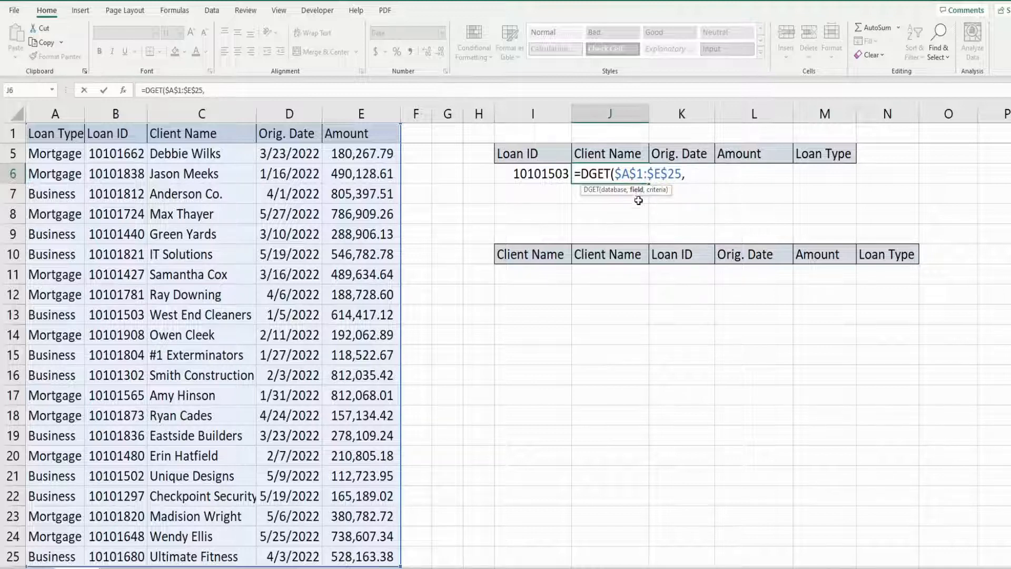
pyautogui.moveTo(600, 153)
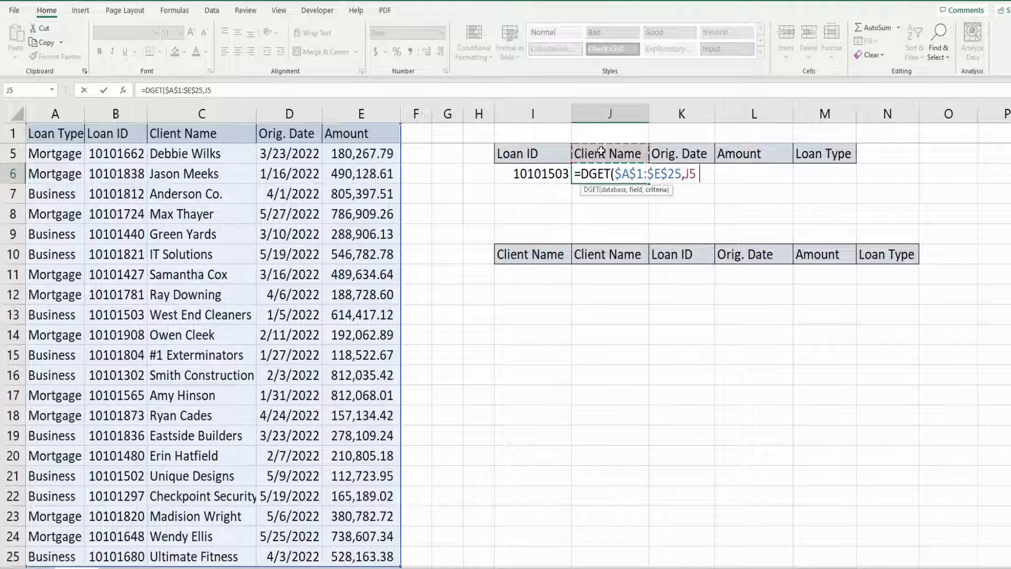
pyautogui.write(',')
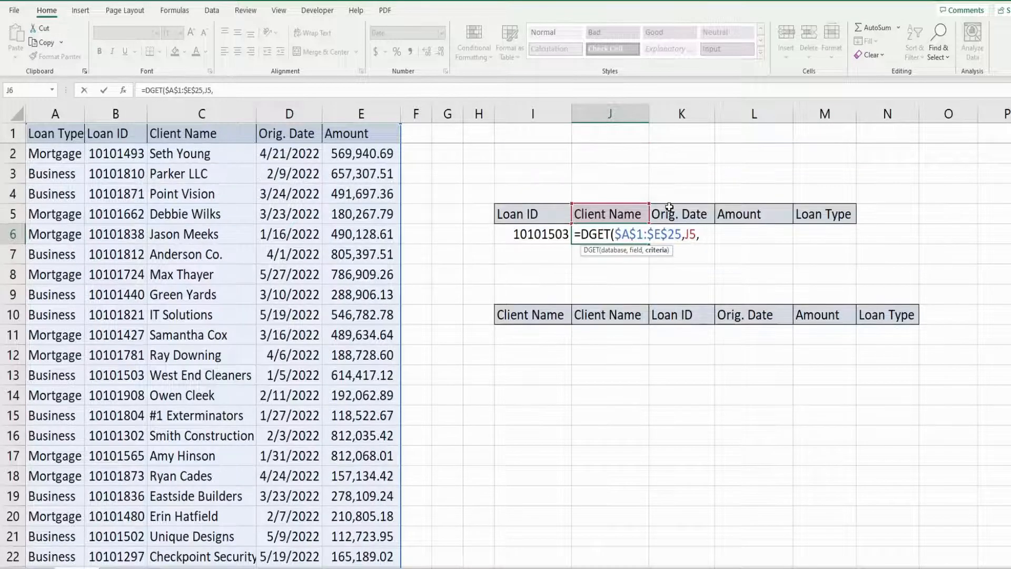
pyautogui.moveTo(686, 282)
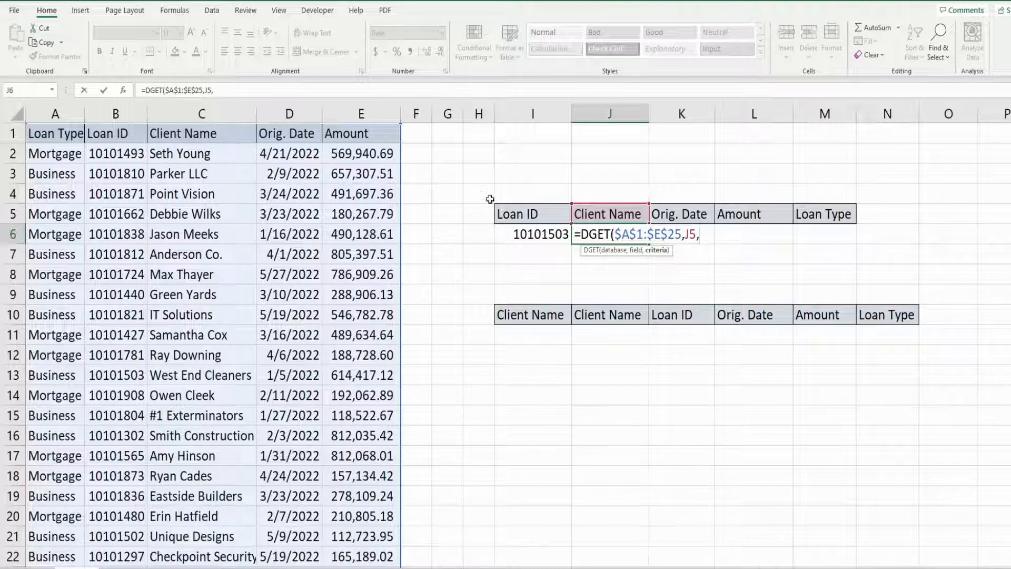
pyautogui.moveTo(544, 212)
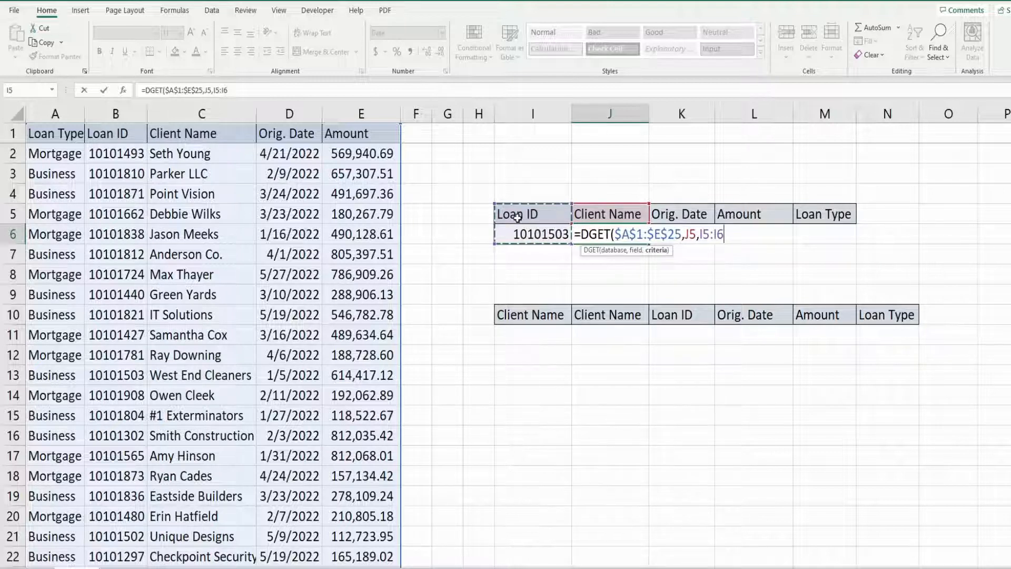
pyautogui.press('f4')
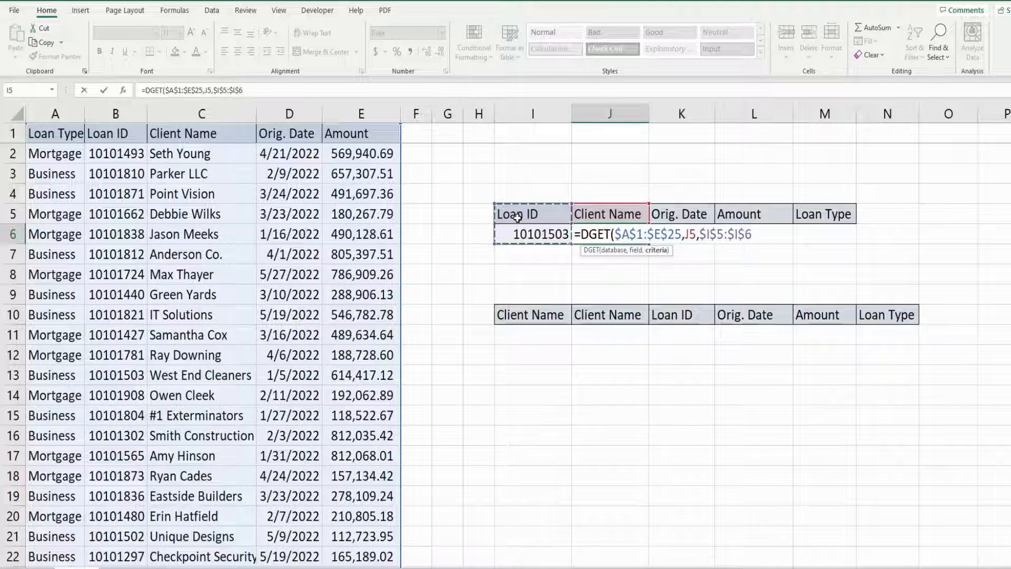
pyautogui.write(')')
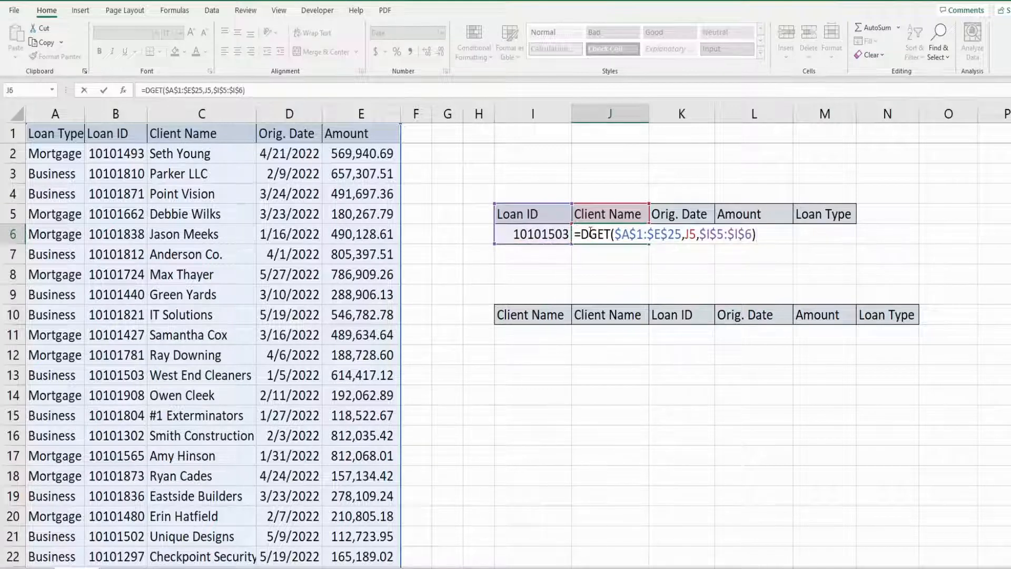
pyautogui.moveTo(786, 199)
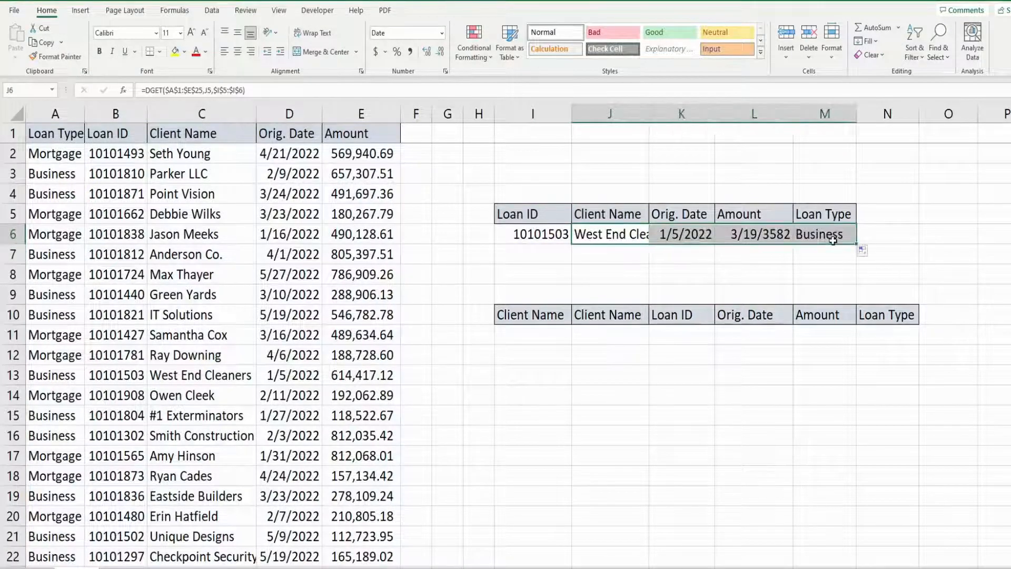
# - Format the amount as 614,417.12 and verify West End Cleaners' Business loan against the source row
pyautogui.click(866, 250)
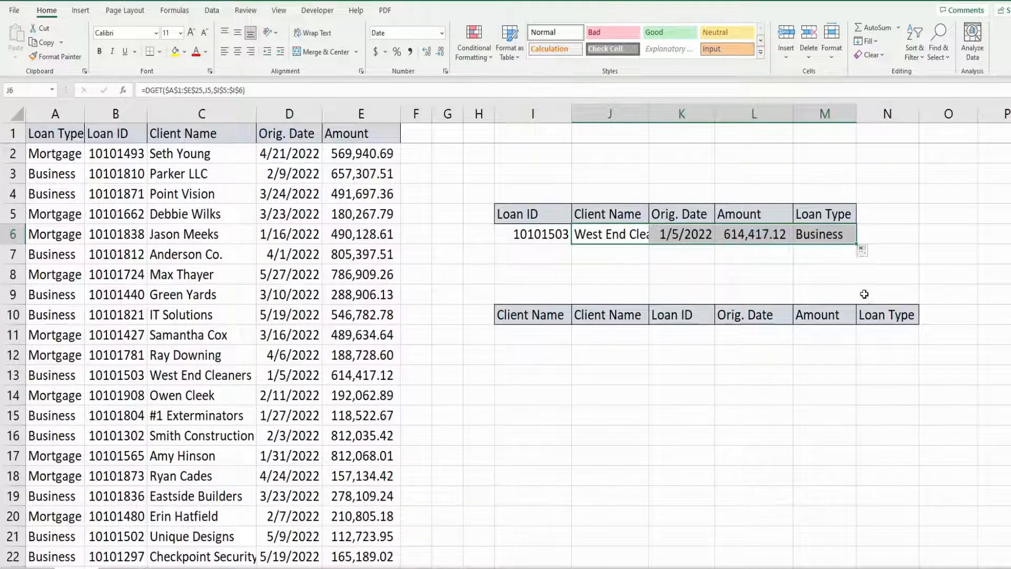
pyautogui.moveTo(698, 229)
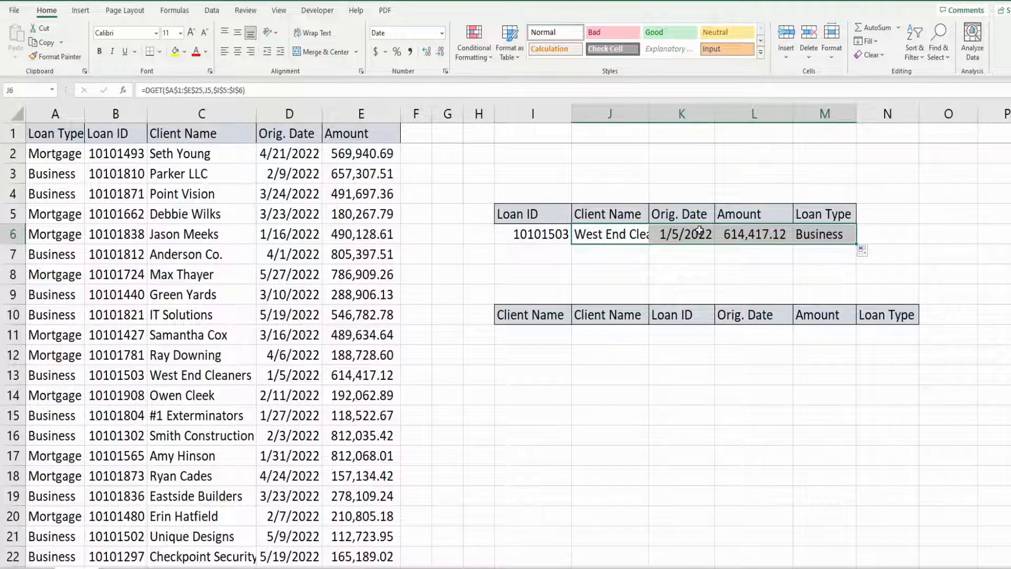
pyautogui.moveTo(867, 267)
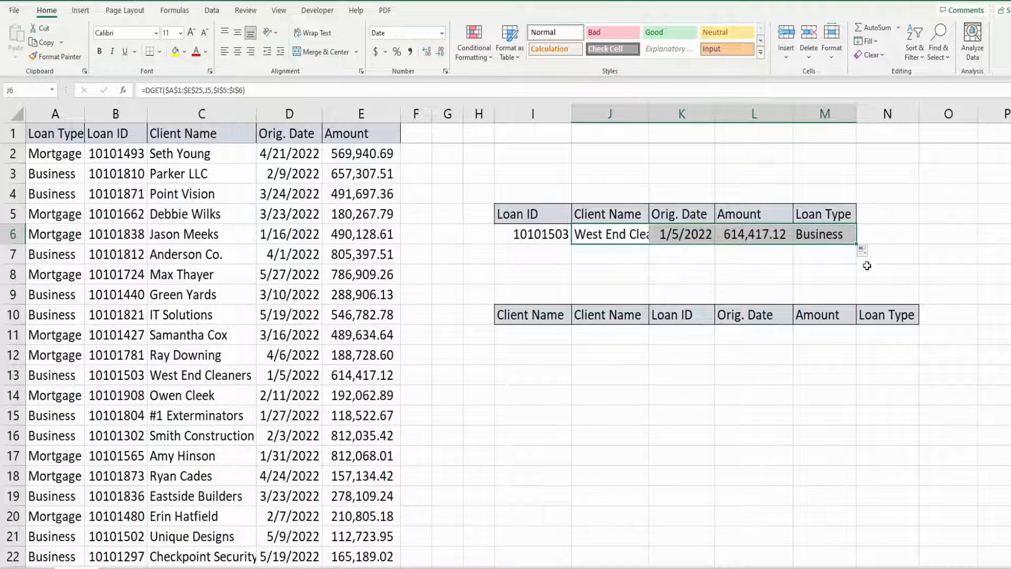
pyautogui.click(887, 274)
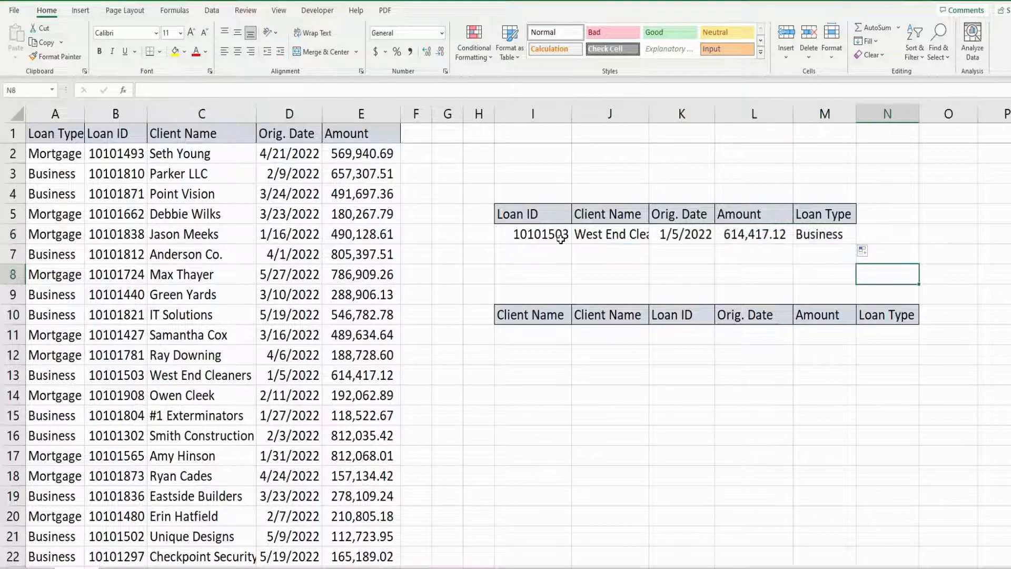
pyautogui.click(532, 233)
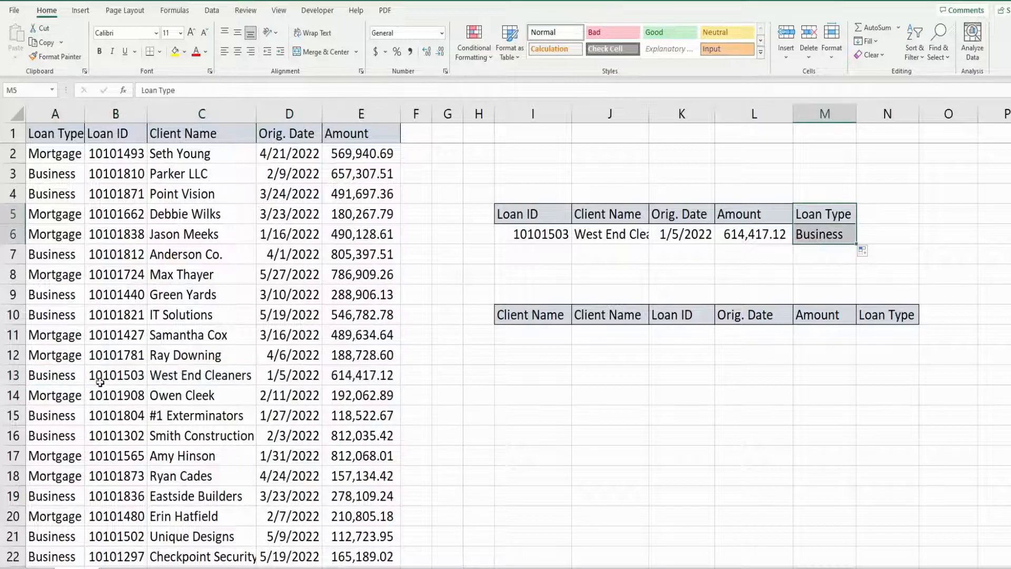
pyautogui.click(55, 375)
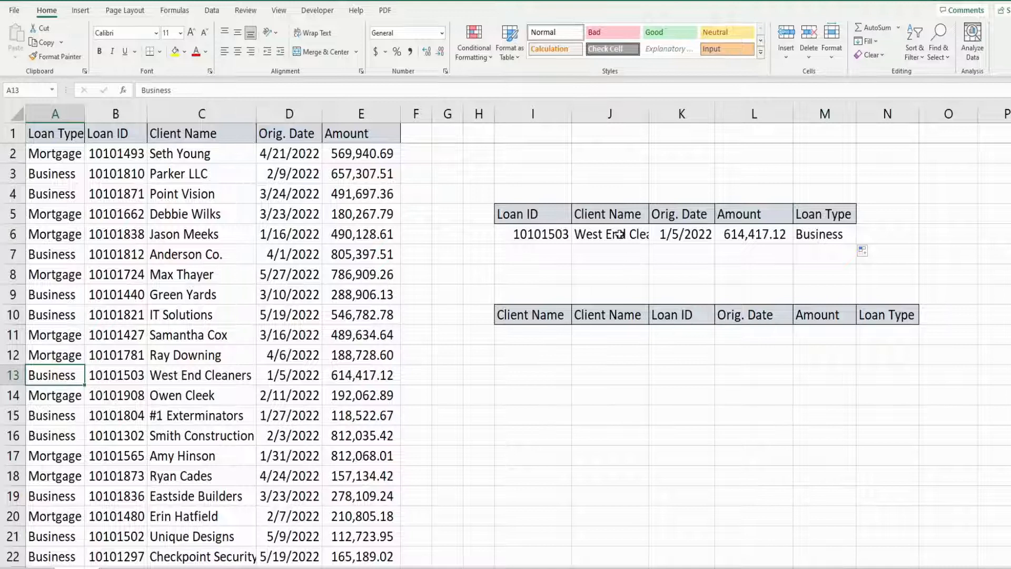
pyautogui.click(608, 234)
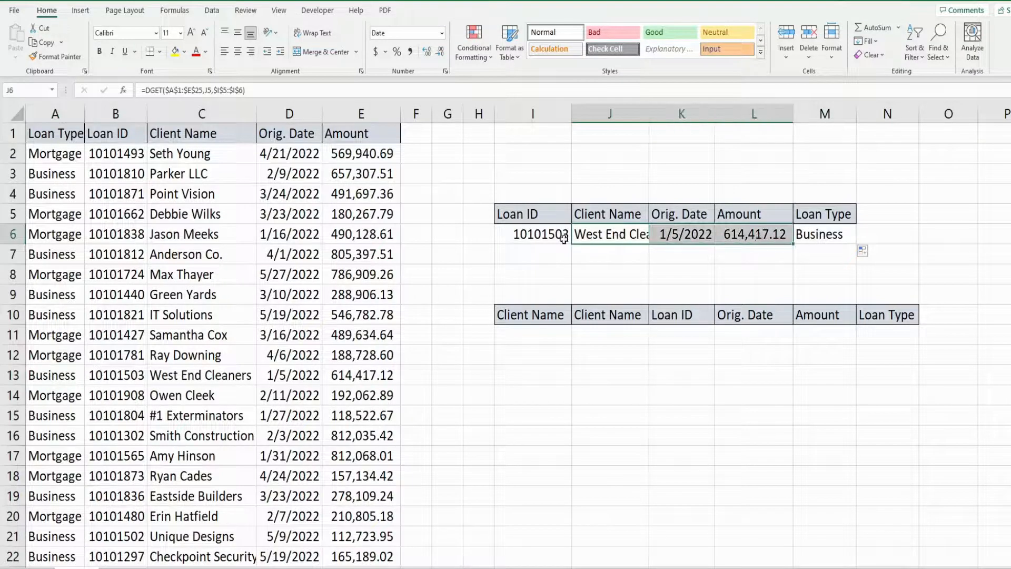
pyautogui.click(533, 234)
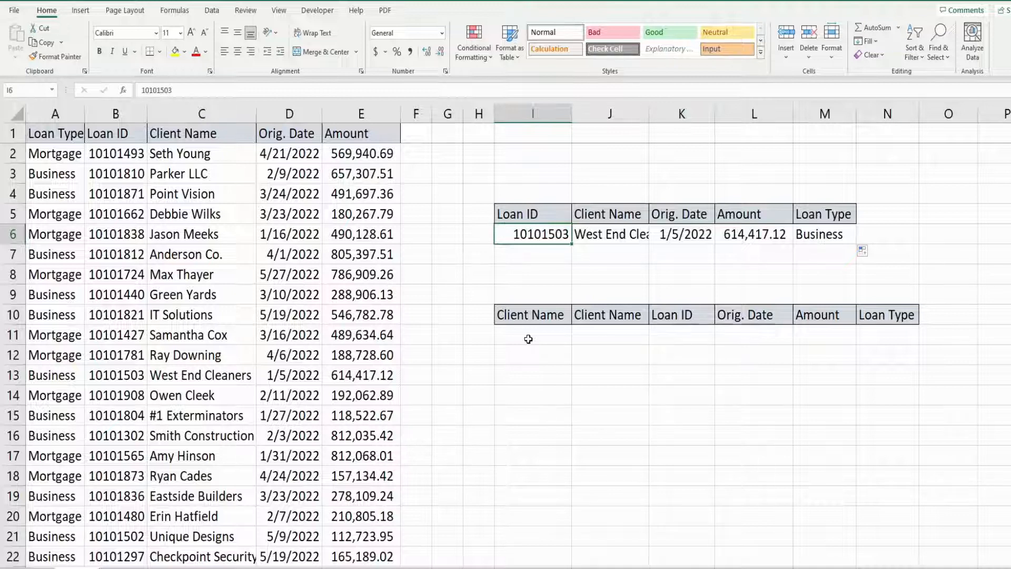
pyautogui.moveTo(824, 437)
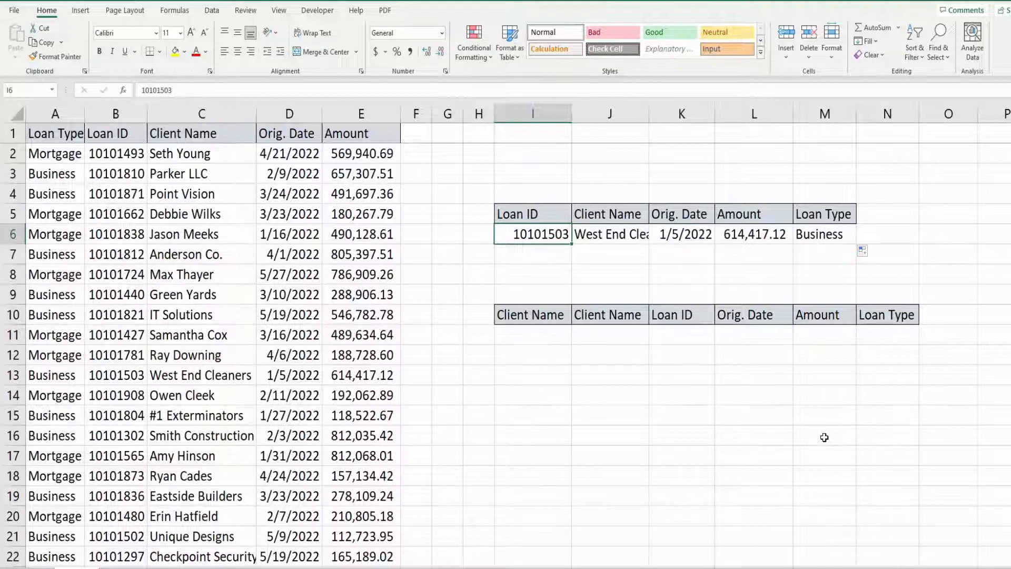
pyautogui.moveTo(563, 355)
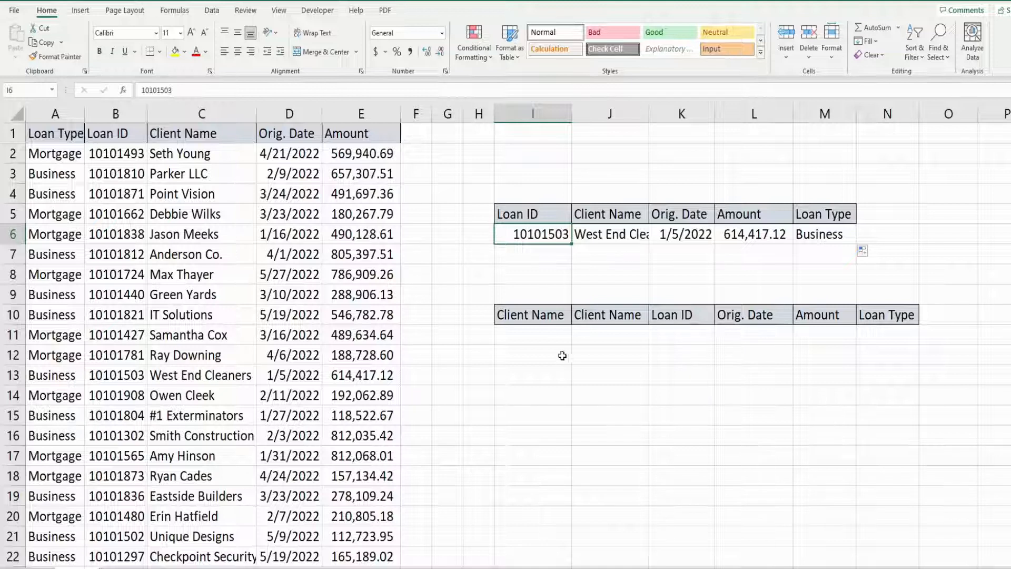
# - Enter Green as the Client Name criteria in I11
pyautogui.click(531, 336)
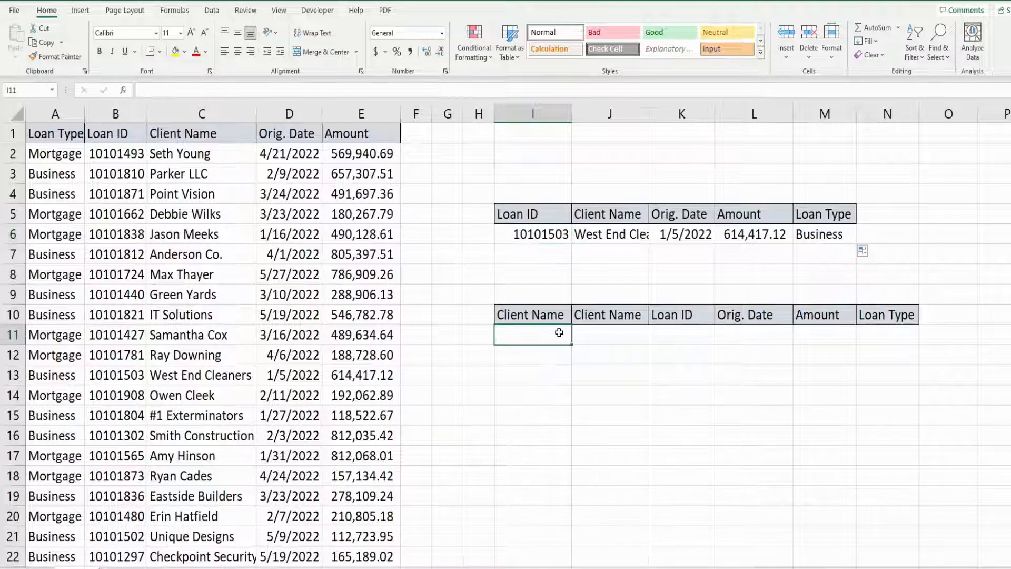
pyautogui.write('G')
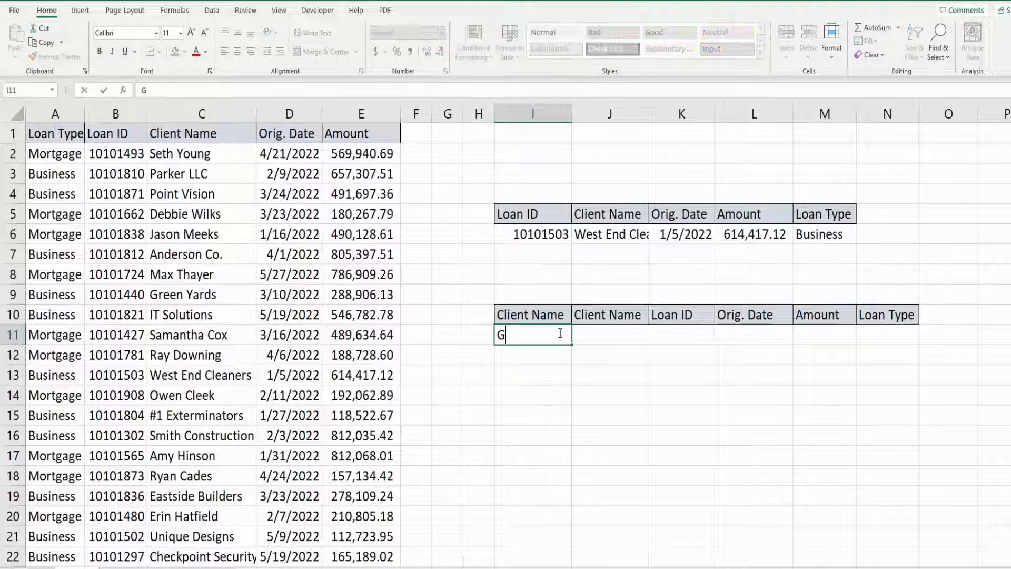
pyautogui.write('reen')
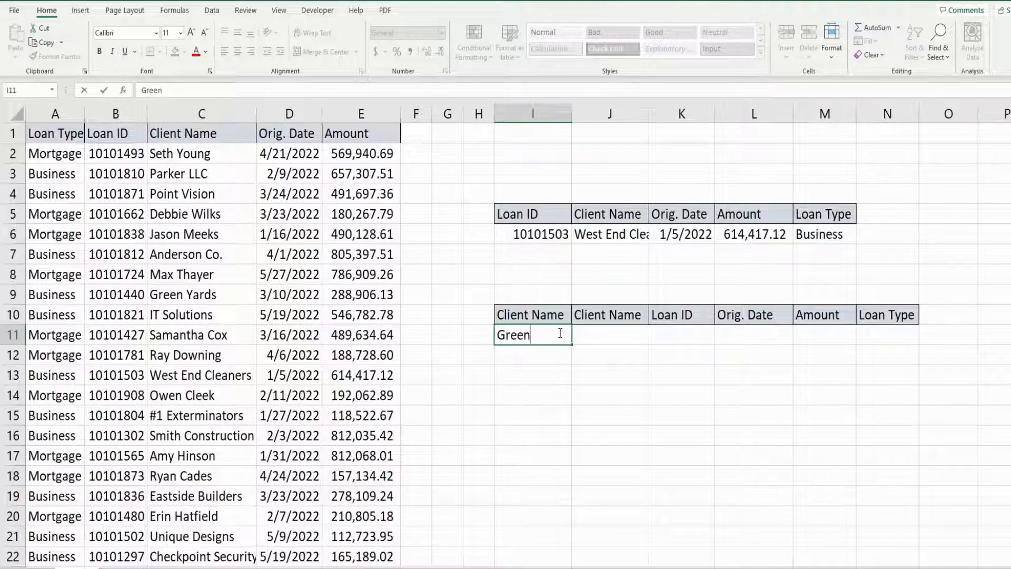
pyautogui.press('tab')
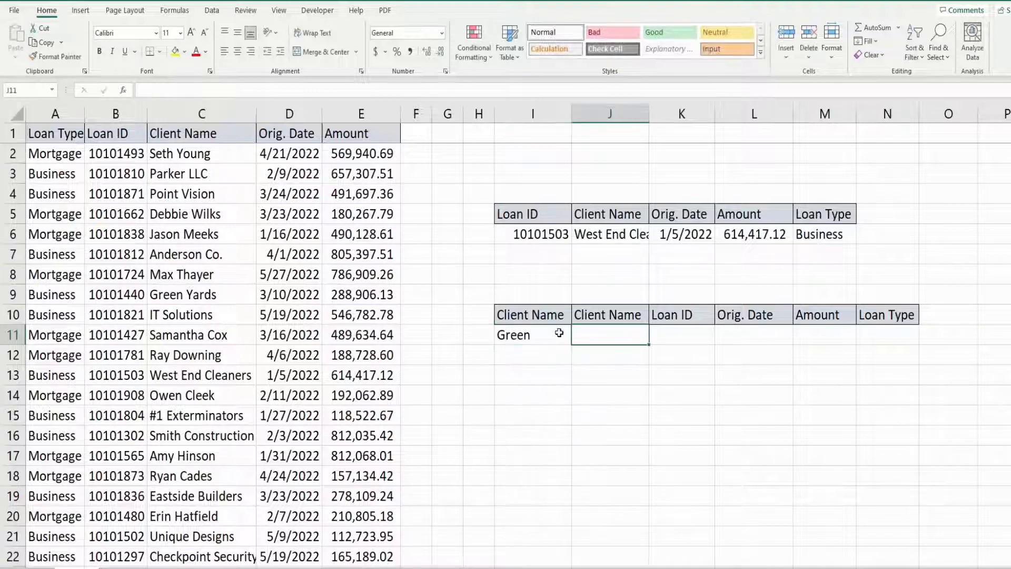
# - Enter =DGET($A$1:$E$25,J10,$I$10:$I$11) in J11 and fill it across without formatting, returning Green Yards' record
pyautogui.write('=')
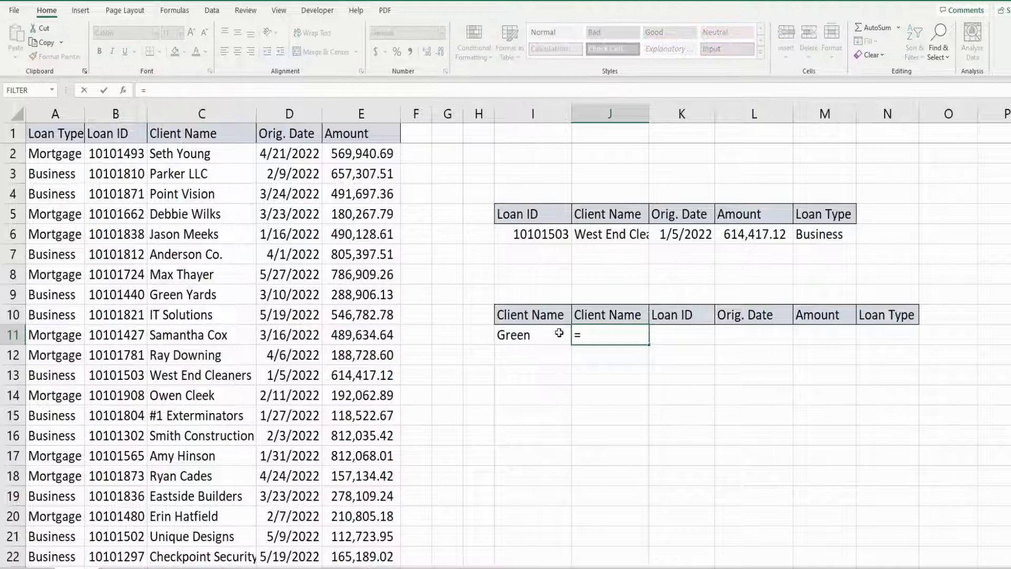
pyautogui.write('DGET($A$1:$E$25,')
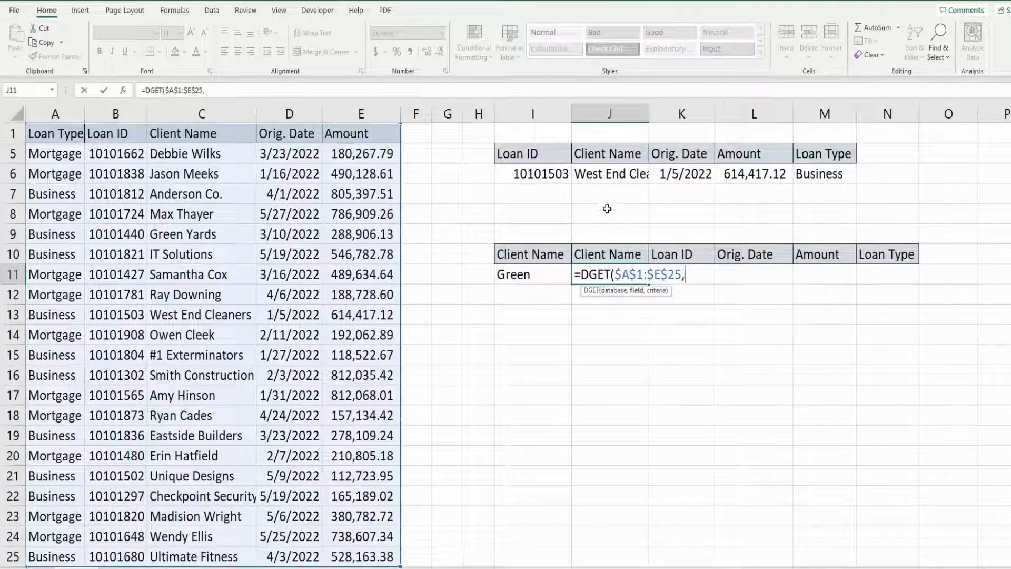
pyautogui.click(608, 254)
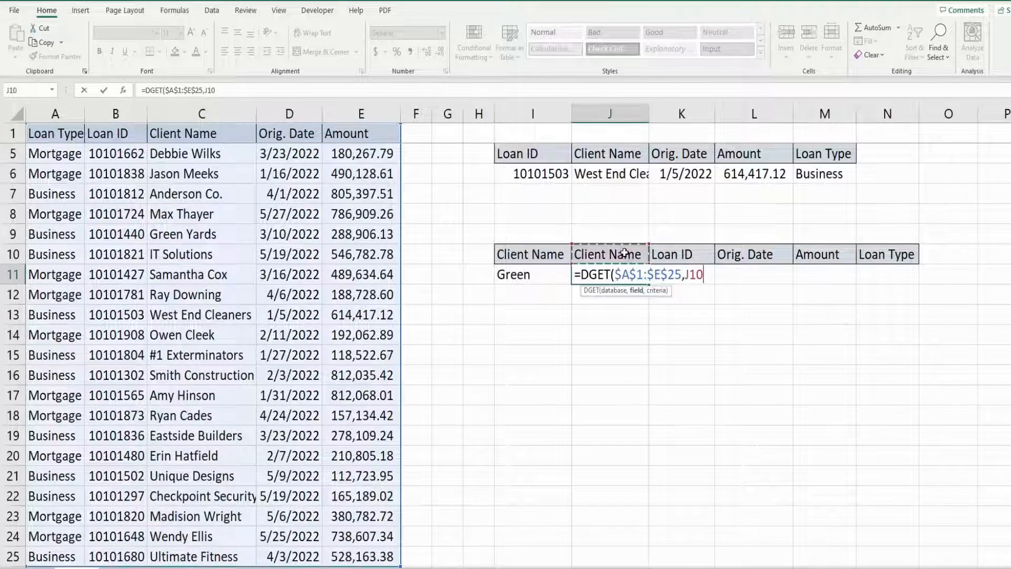
pyautogui.write(',I10:I11')
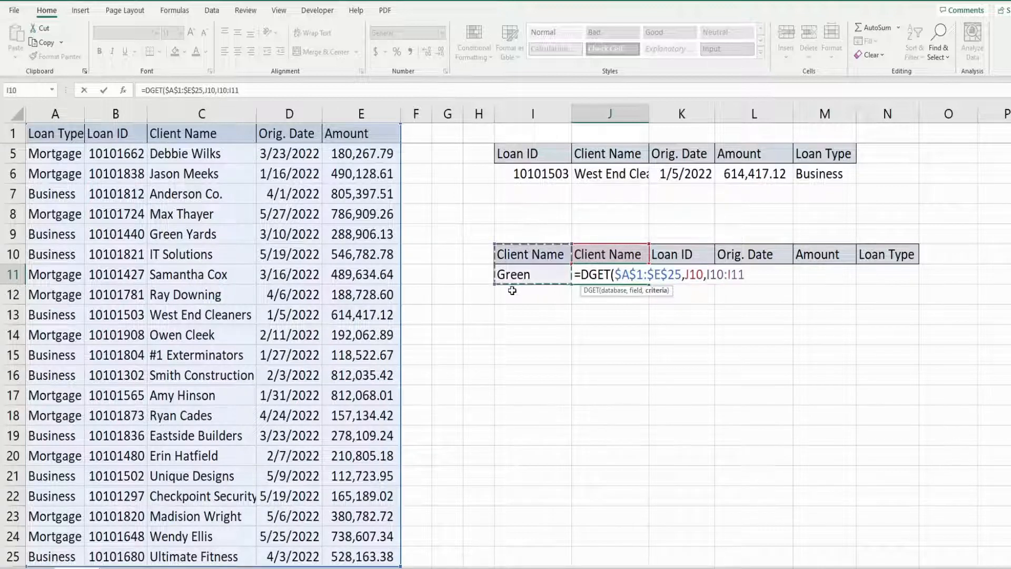
pyautogui.moveTo(553, 288)
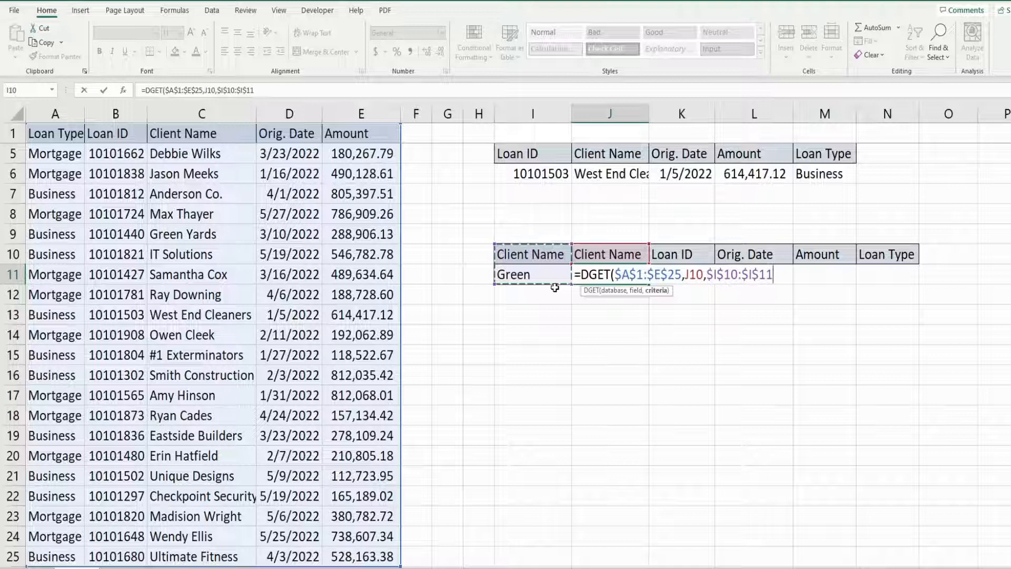
pyautogui.press('Return')
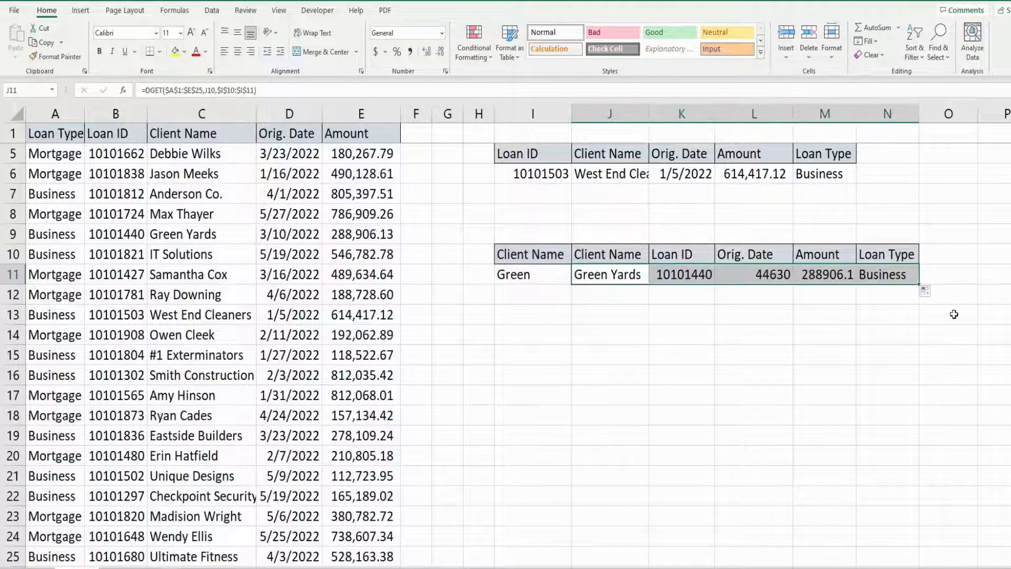
pyautogui.click(925, 291)
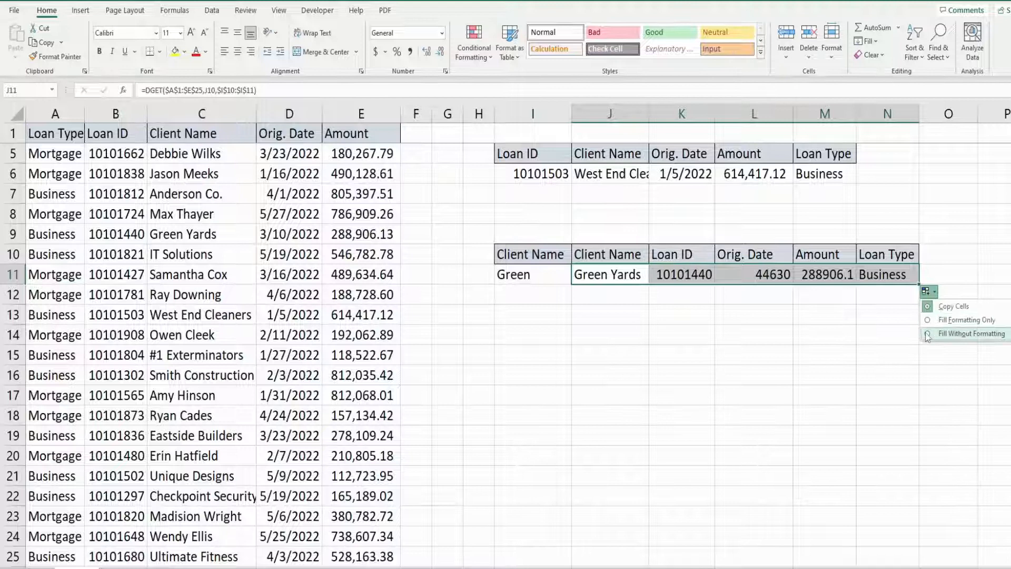
pyautogui.click(970, 334)
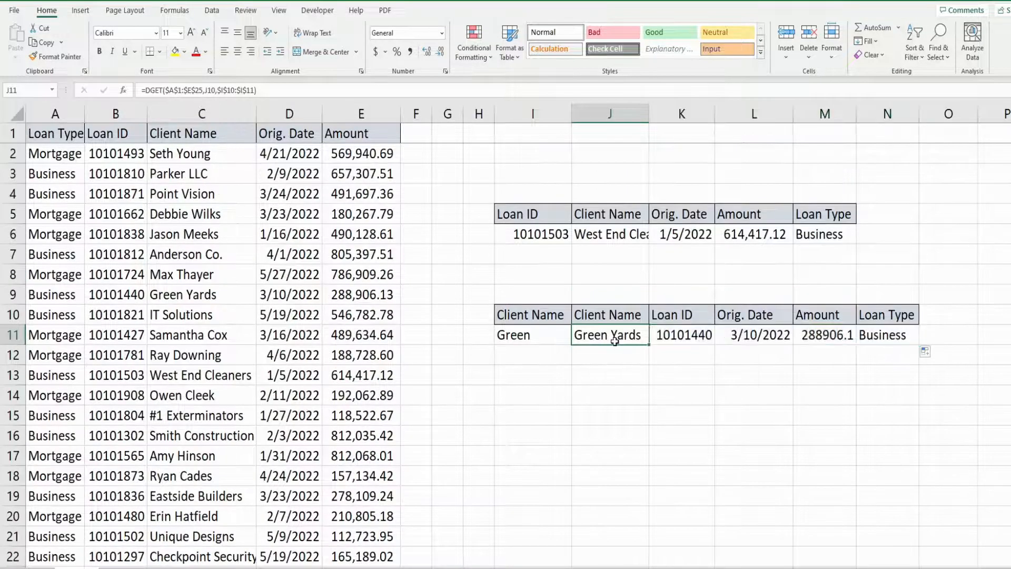
pyautogui.moveTo(961, 341)
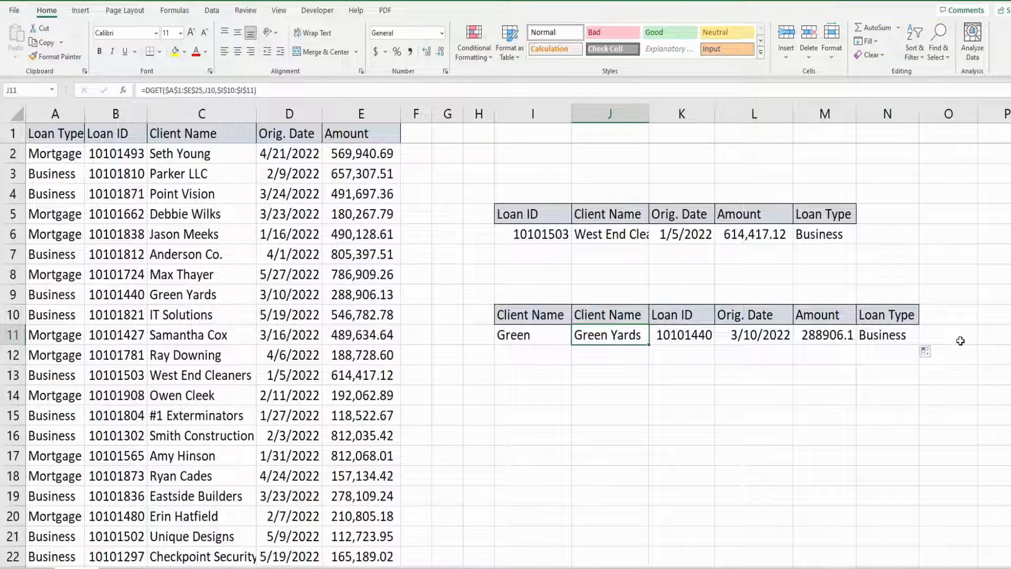
# - Replace the criteria Green with the wildcard *Vision so the row returns Point Vision's loan
pyautogui.click(532, 335)
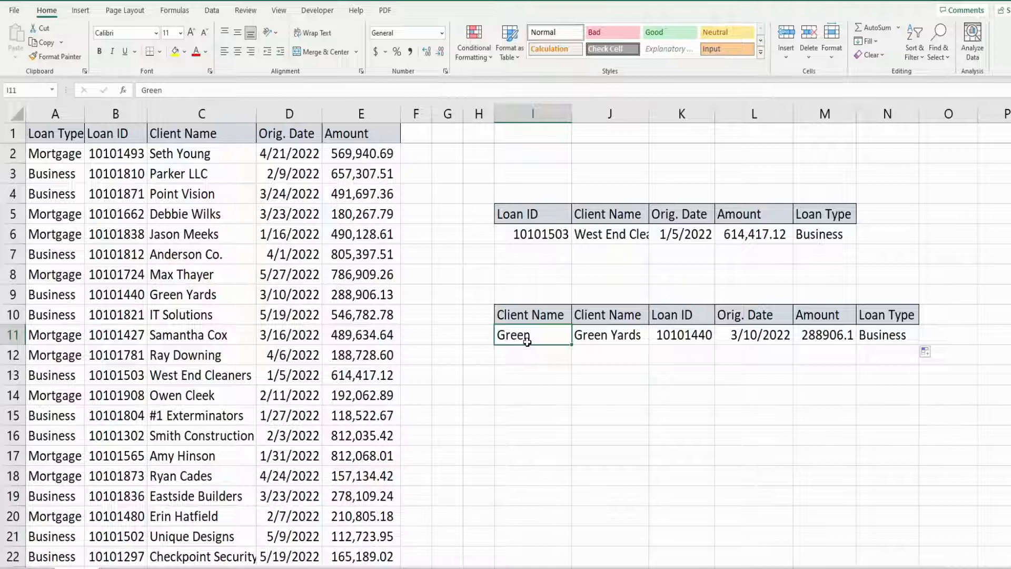
pyautogui.write('*')
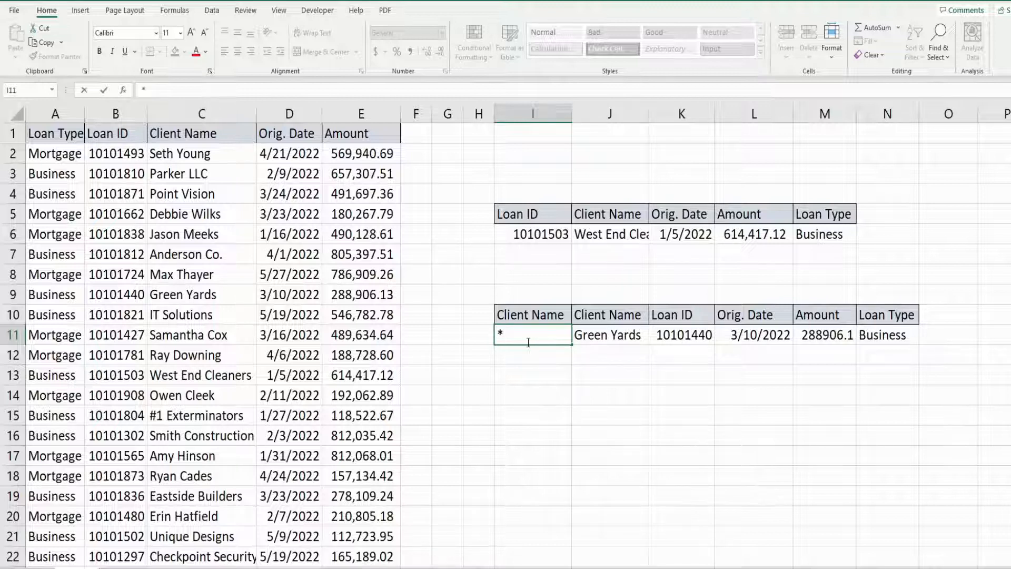
pyautogui.write('Vision')
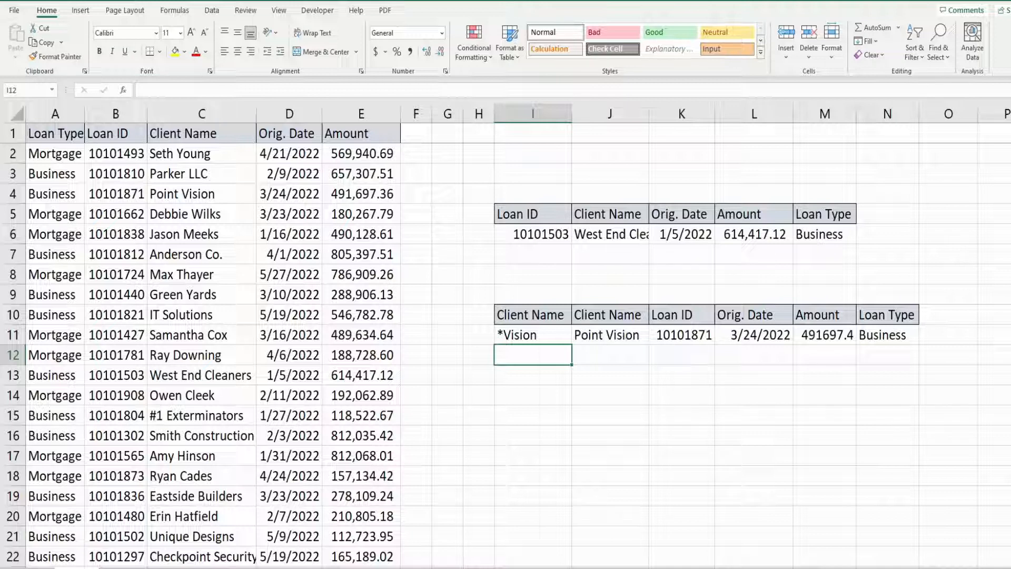
# - Switch to the Sales YTD sheet and review its Location, Sales Team # and Sales YTD columns
pyautogui.click(210, 9)
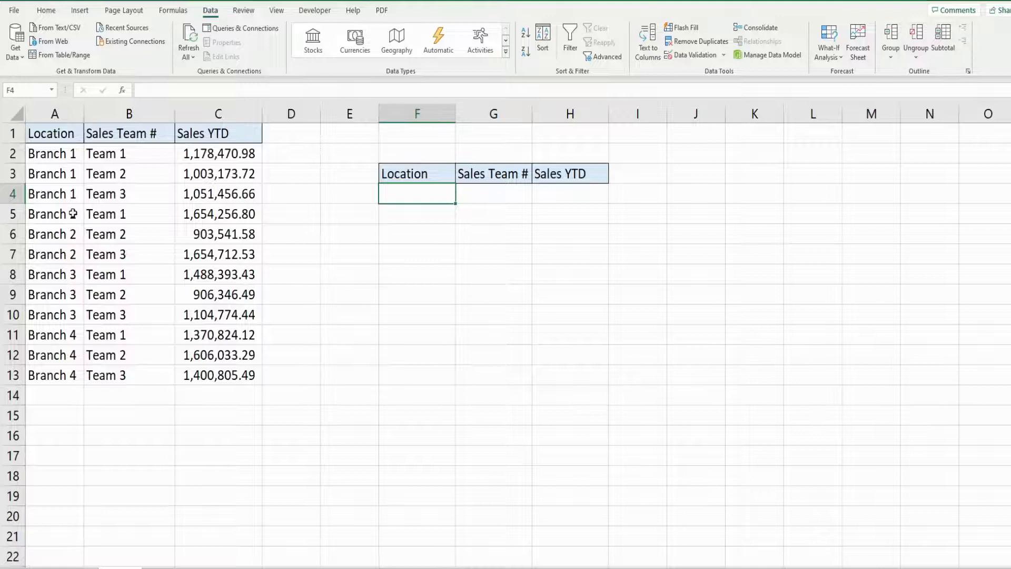
pyautogui.click(218, 114)
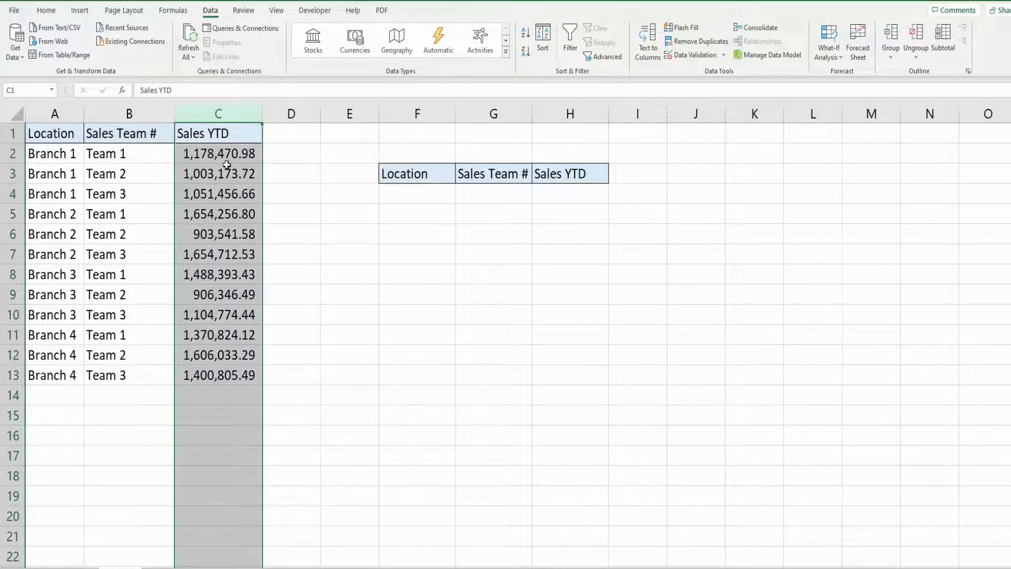
pyautogui.click(54, 133)
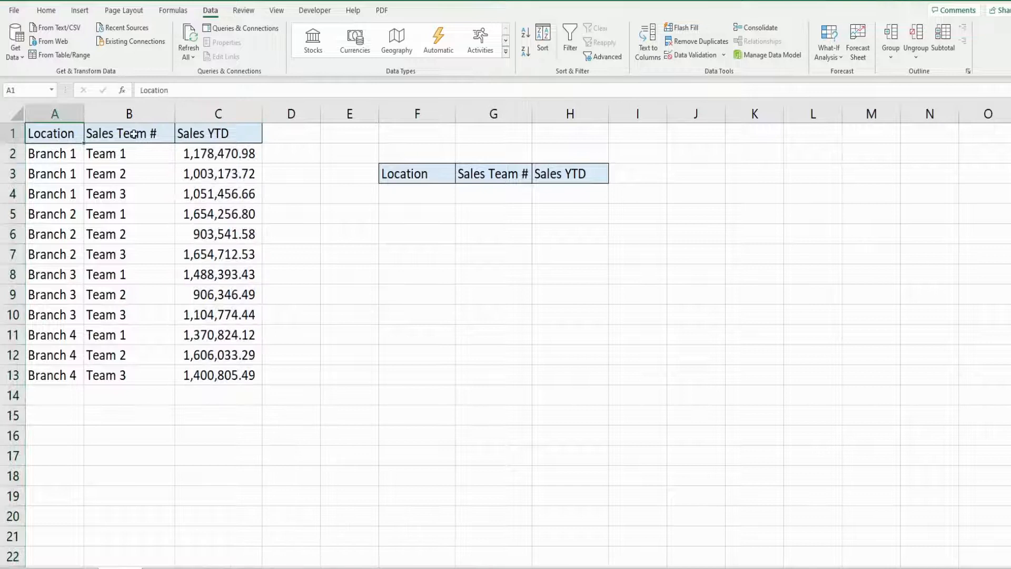
pyautogui.click(129, 134)
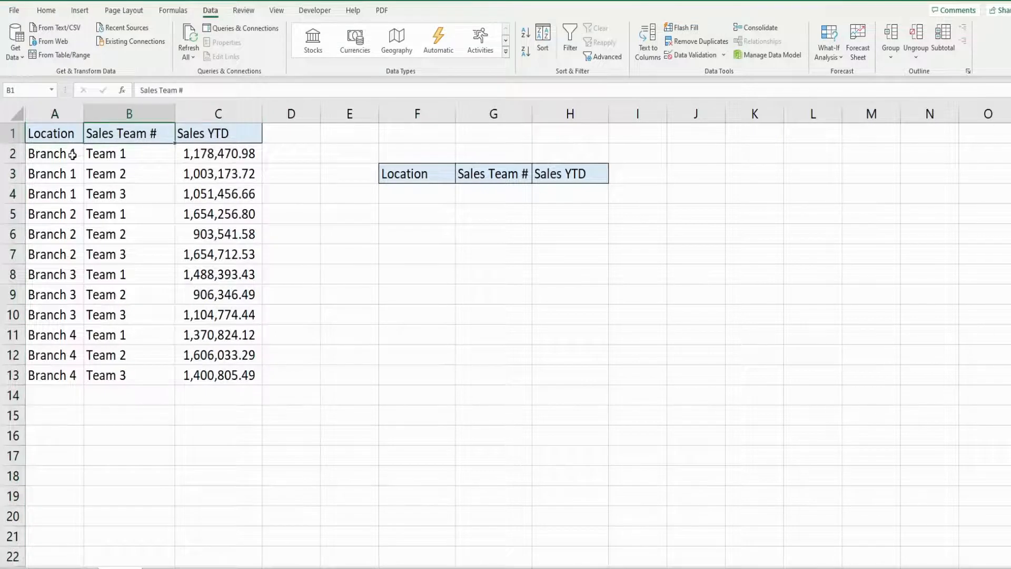
pyautogui.click(54, 152)
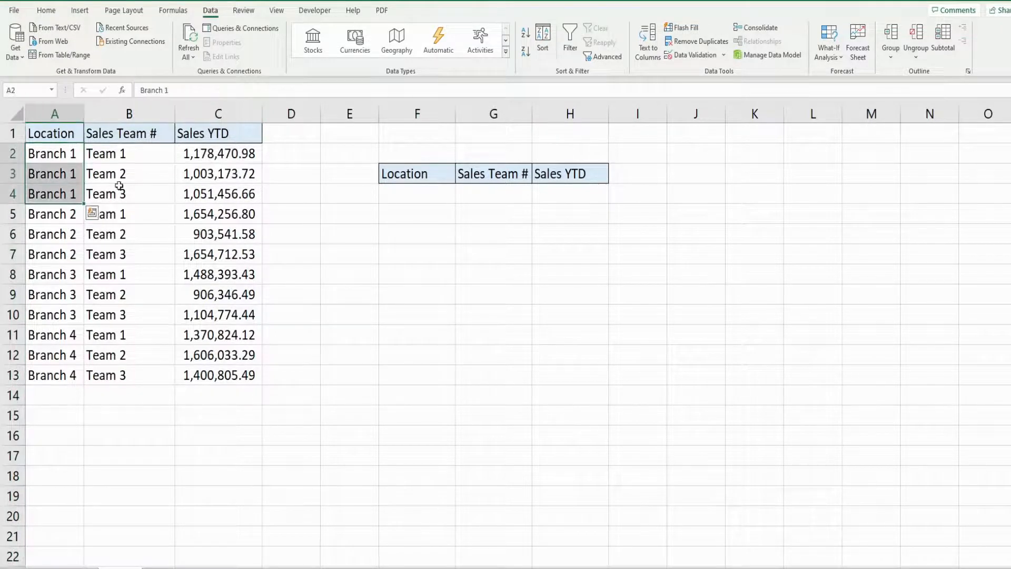
pyautogui.click(128, 153)
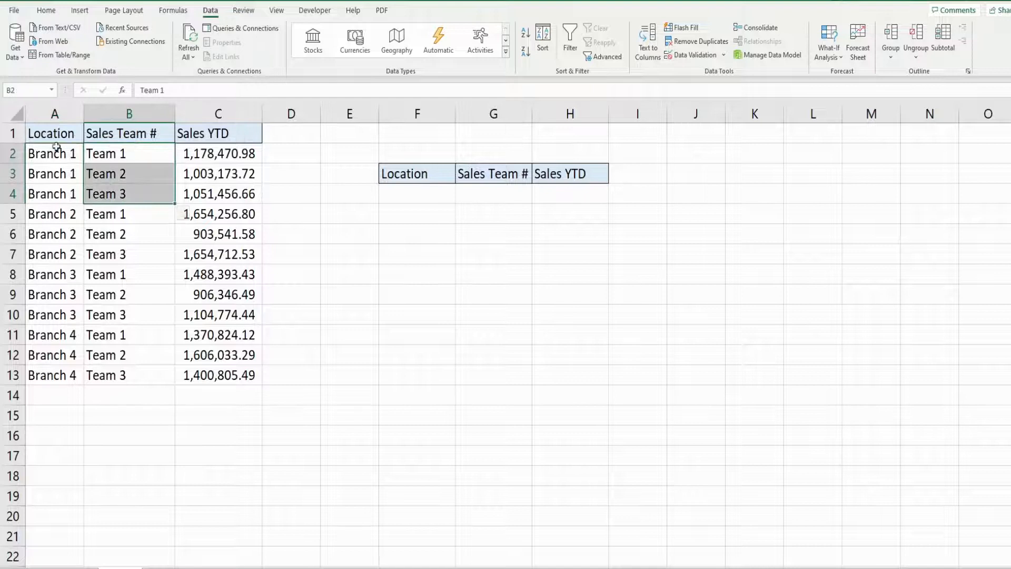
pyautogui.moveTo(54, 113); pyautogui.dragTo(129, 113)
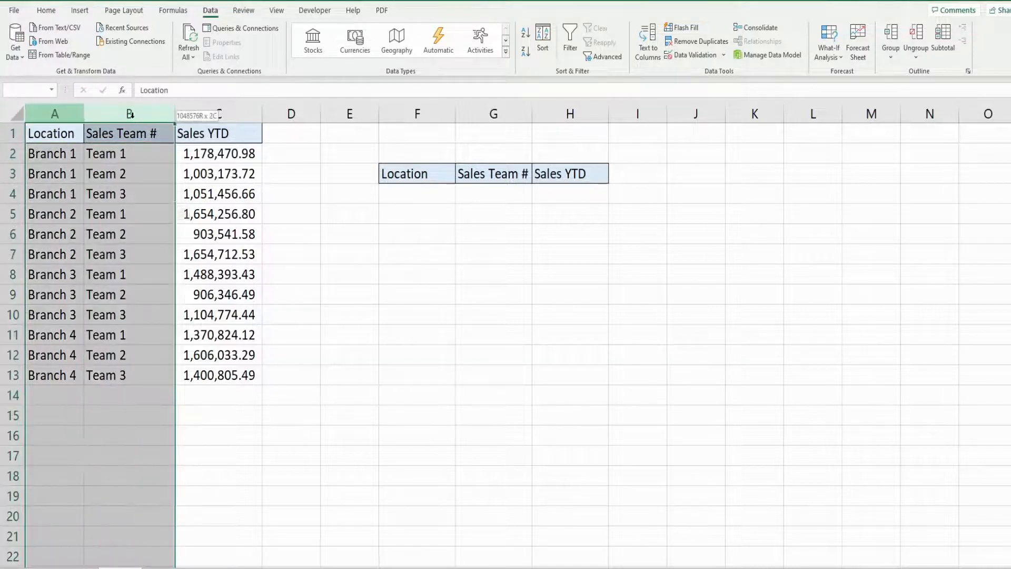
pyautogui.click(54, 132)
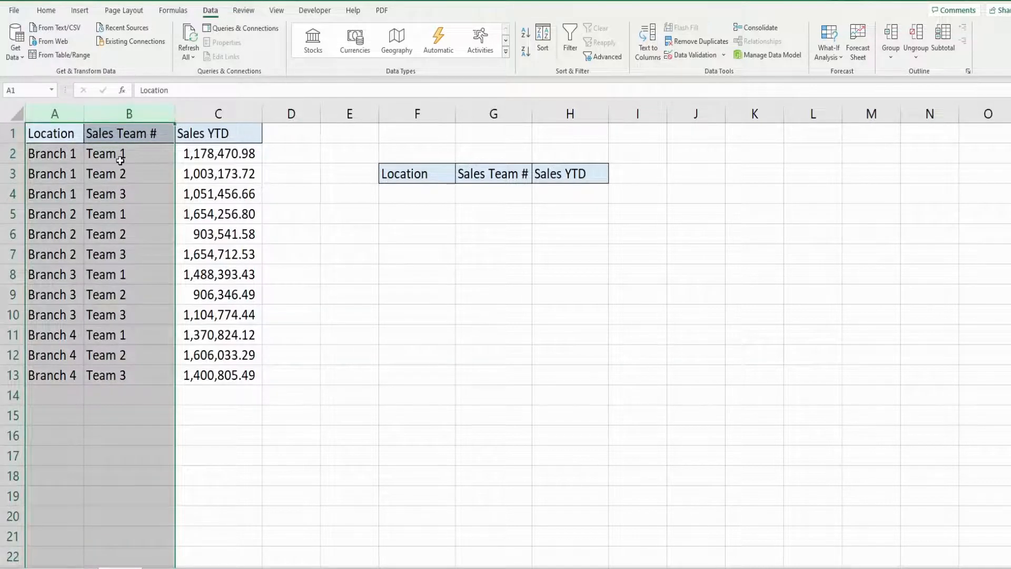
pyautogui.moveTo(412, 195)
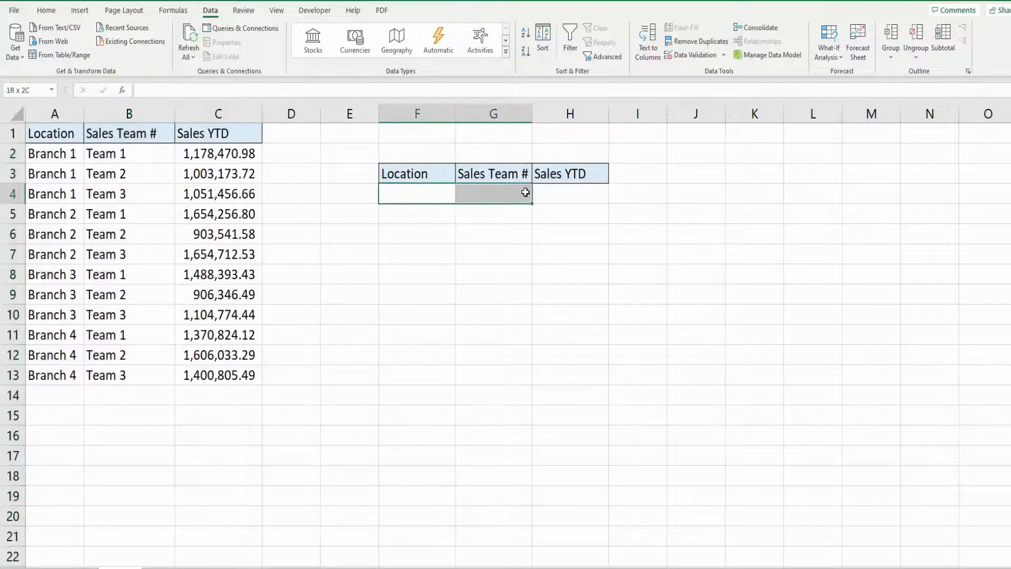
# - Inspect the empty Location, Team and Sales YTD lookup cells, ending in the Location cell
pyautogui.click(417, 194)
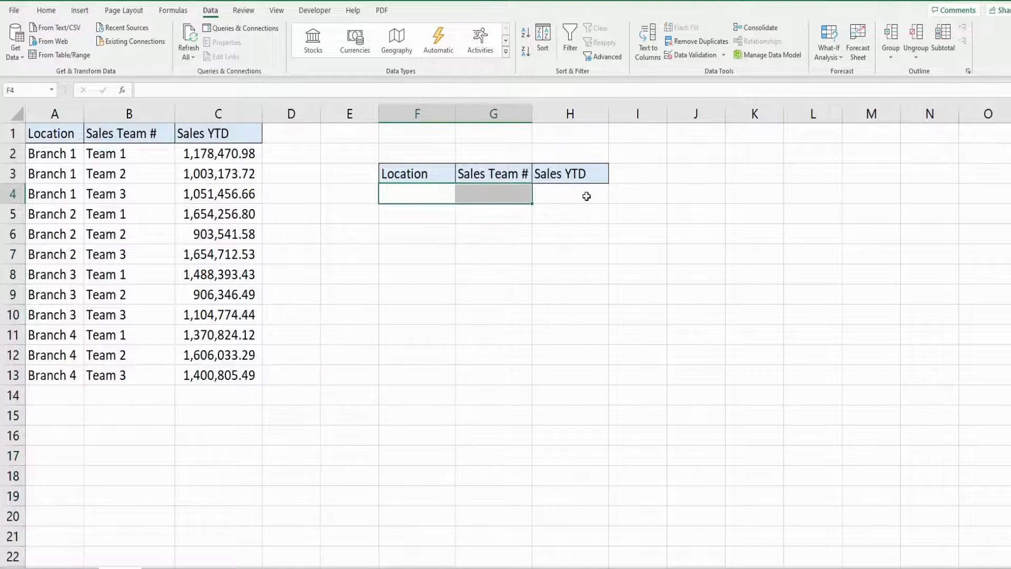
pyautogui.click(570, 196)
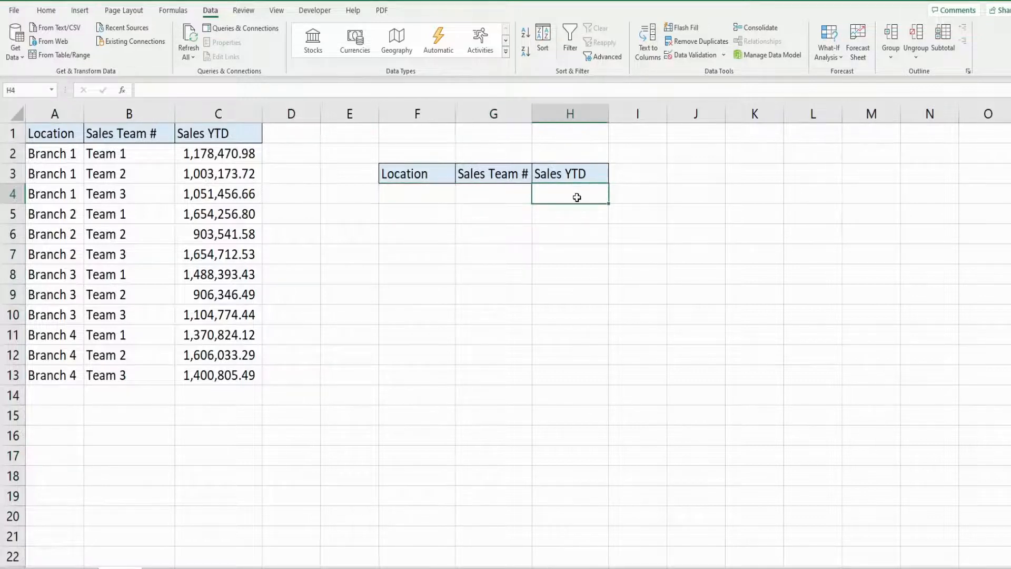
pyautogui.moveTo(488, 192)
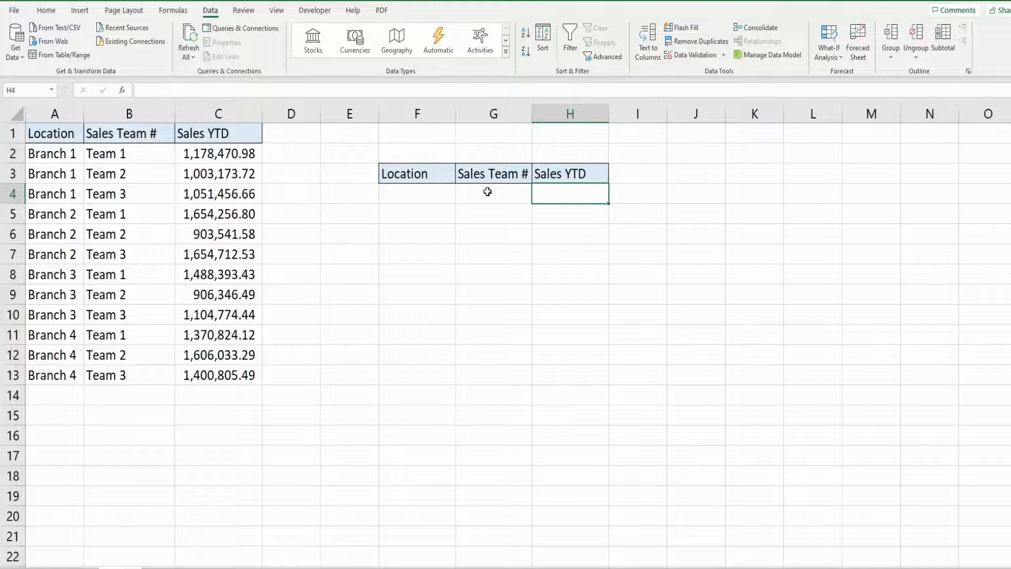
pyautogui.click(493, 195)
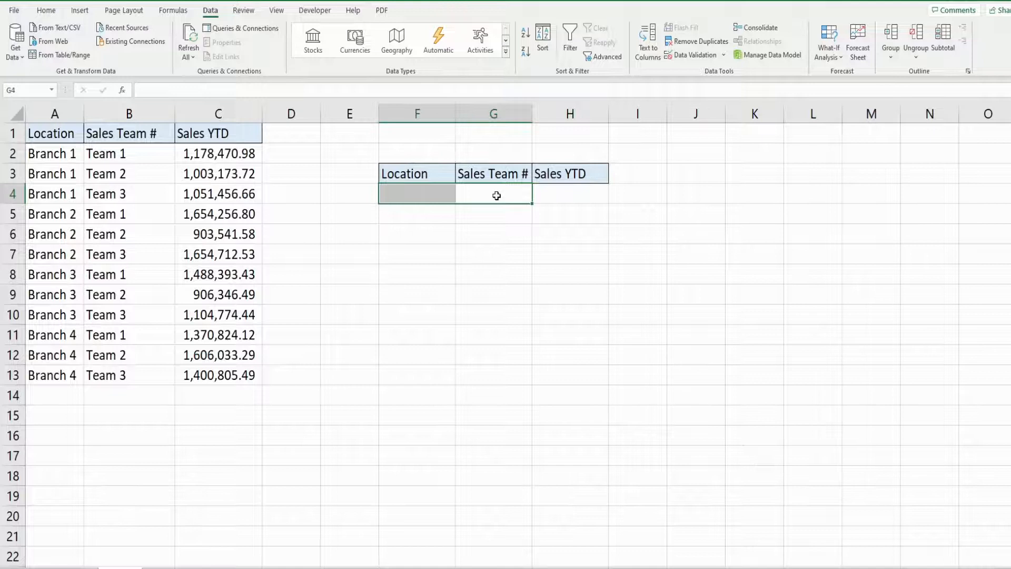
pyautogui.click(417, 194)
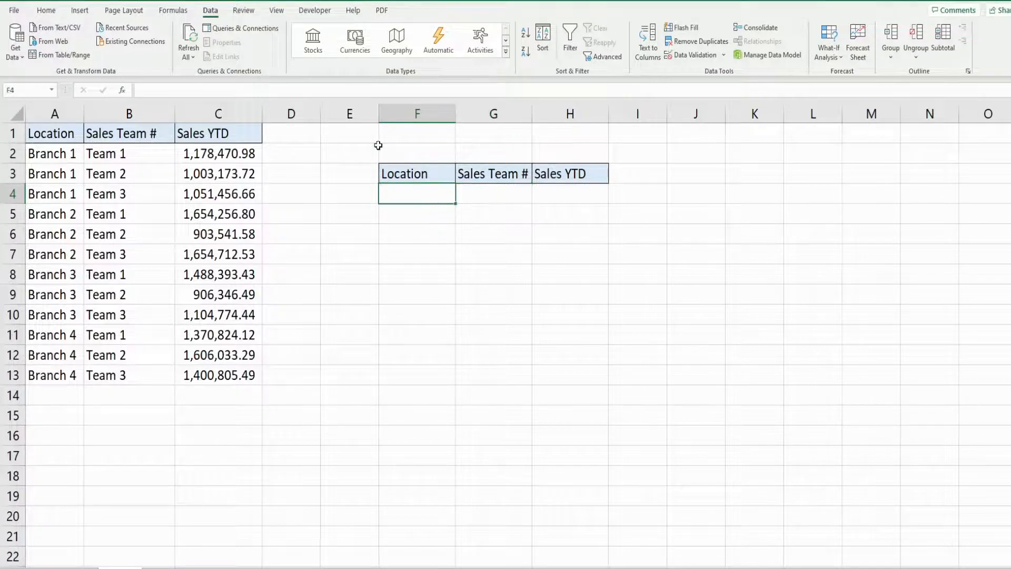
pyautogui.moveTo(722, 58)
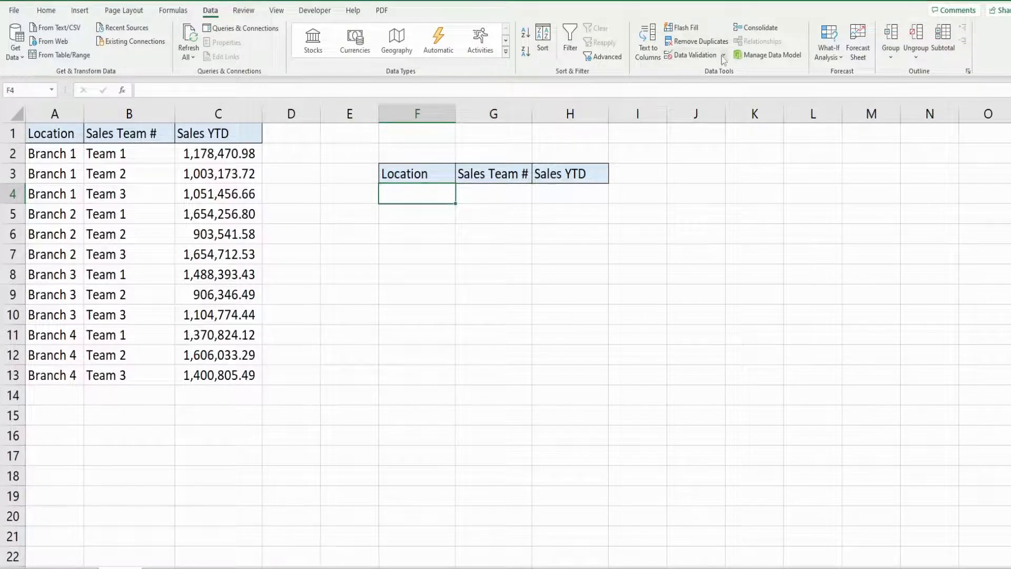
# - Restrict the Location cell to a list validation of Branch 1 through Branch 4 and start choosing Branch 2
pyautogui.click(694, 55)
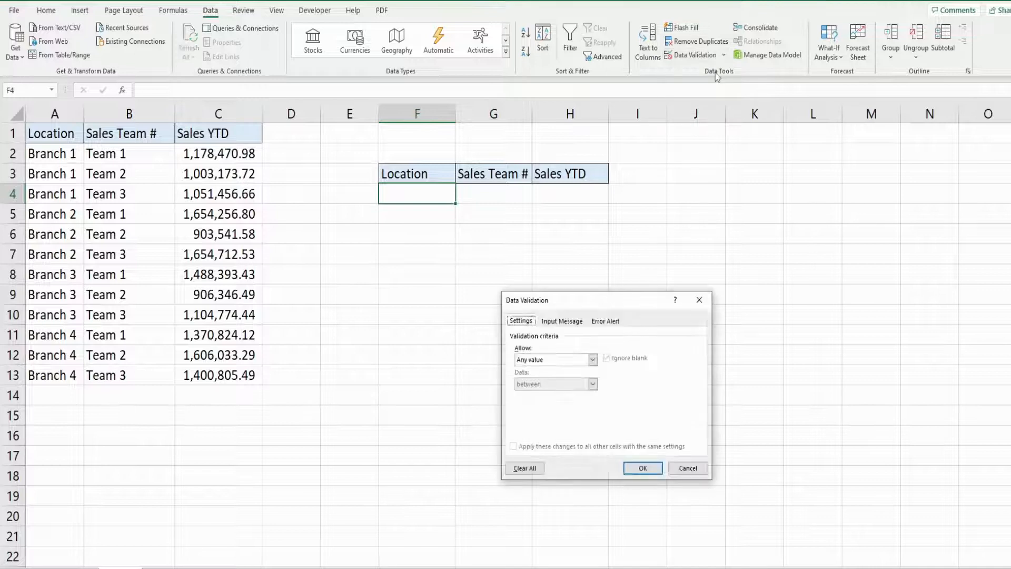
pyautogui.click(591, 359)
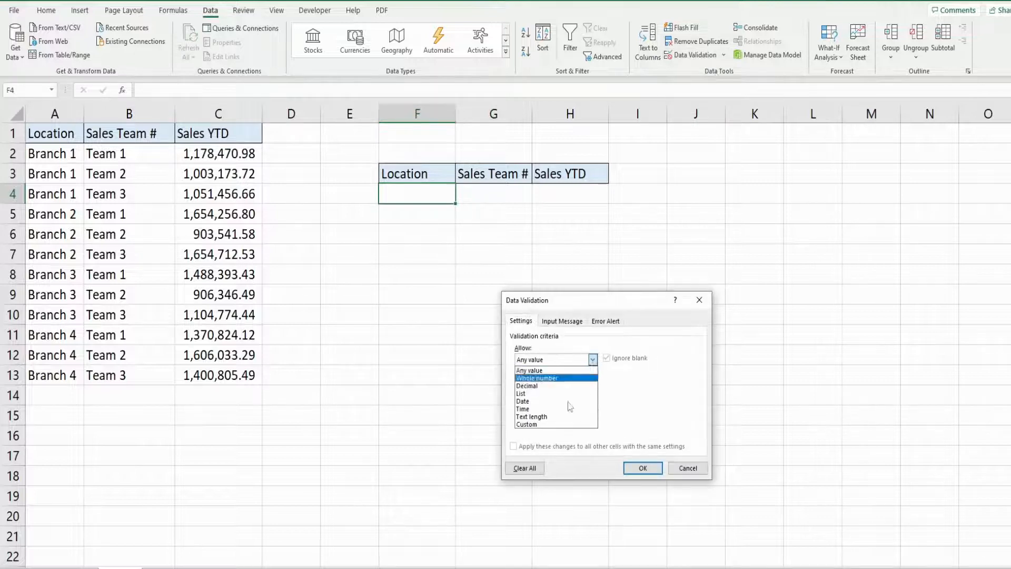
pyautogui.click(520, 393)
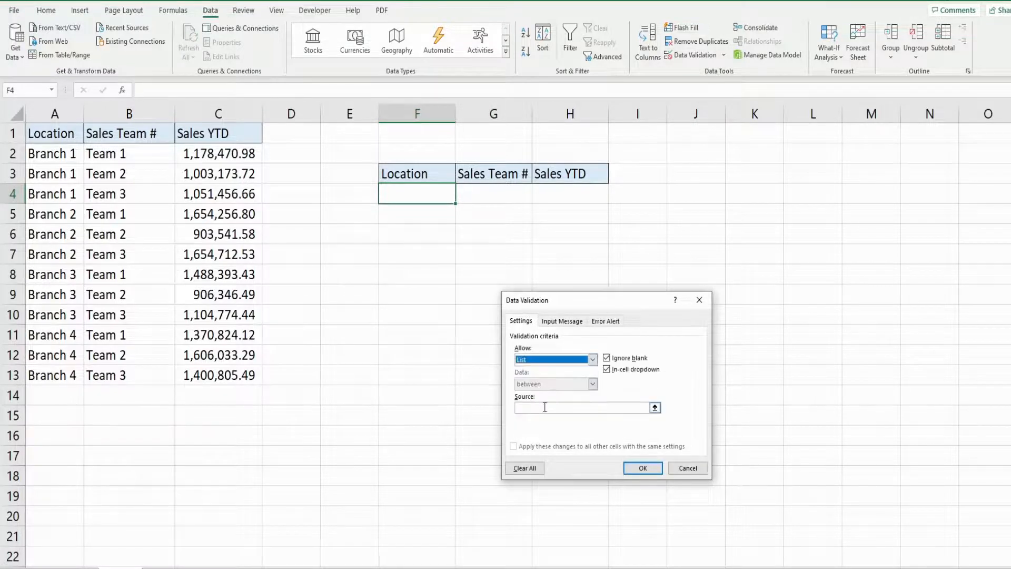
pyautogui.write('Bra')
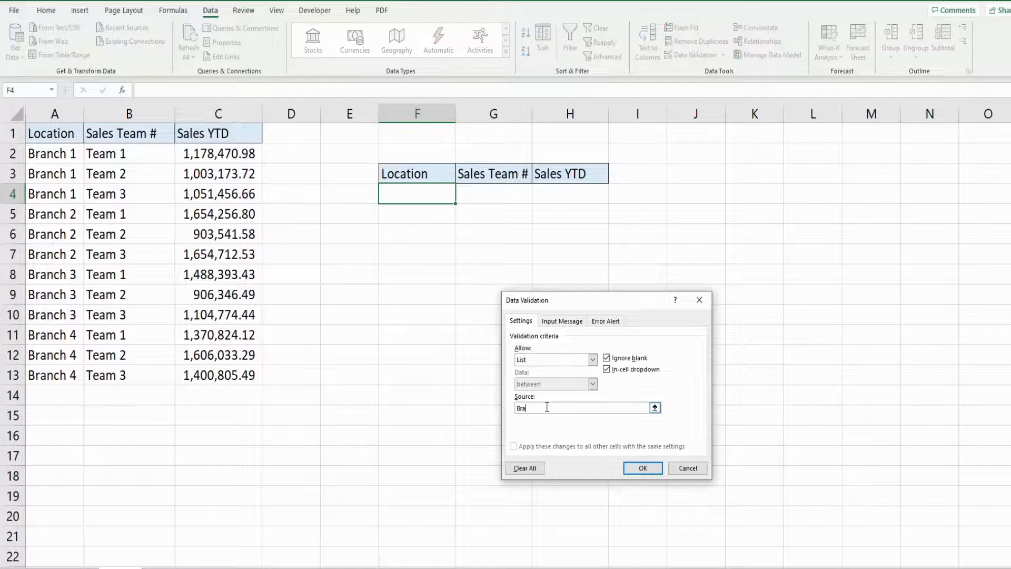
pyautogui.write('nch')
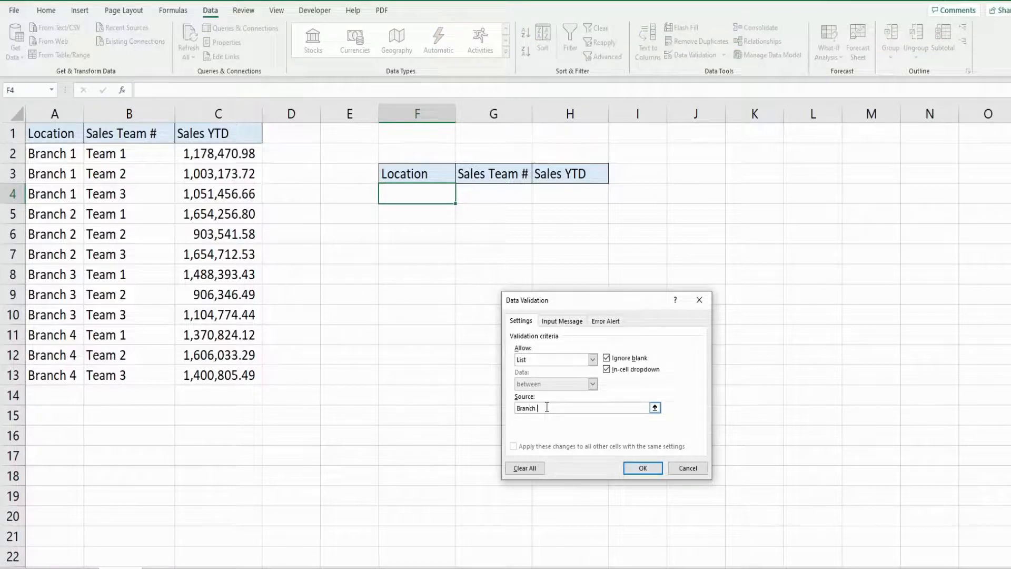
pyautogui.write('1,')
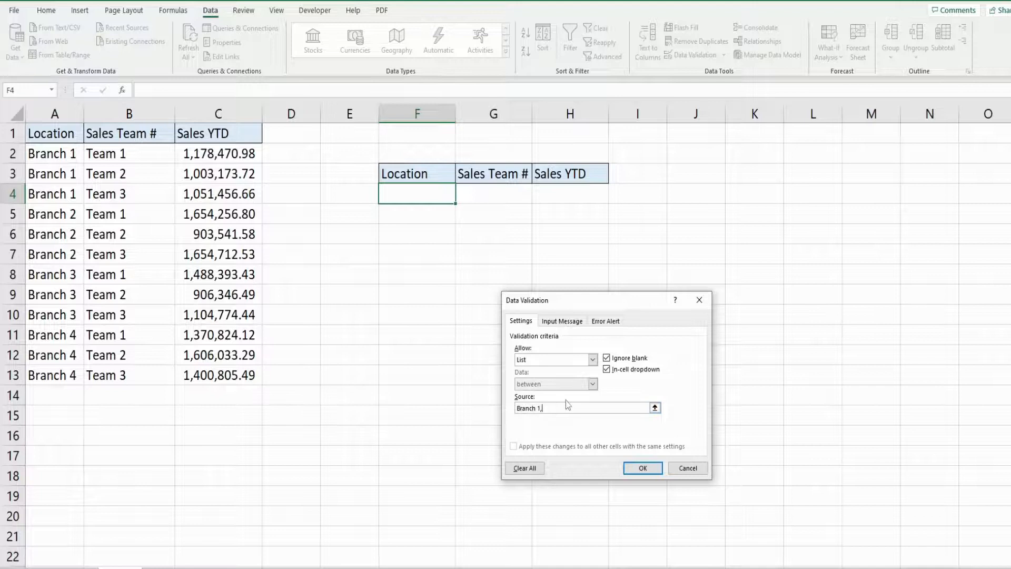
pyautogui.write('Branch')
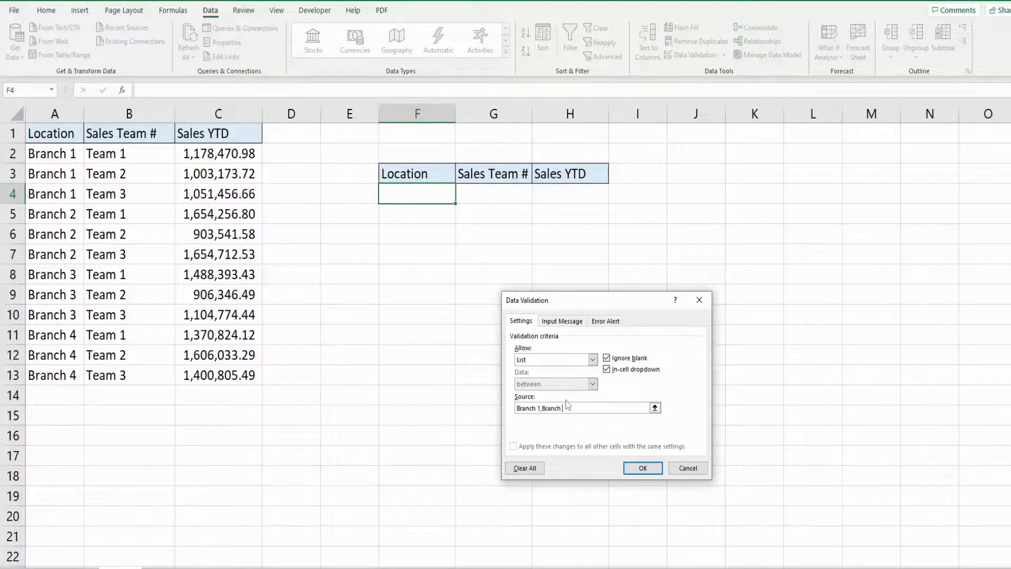
pyautogui.write('2,Branch')
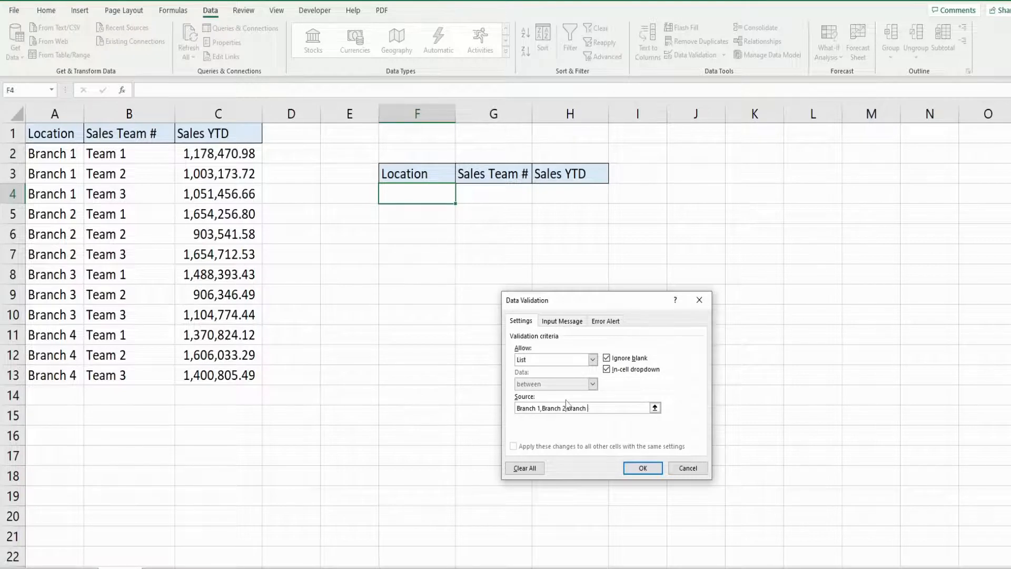
pyautogui.click(641, 468)
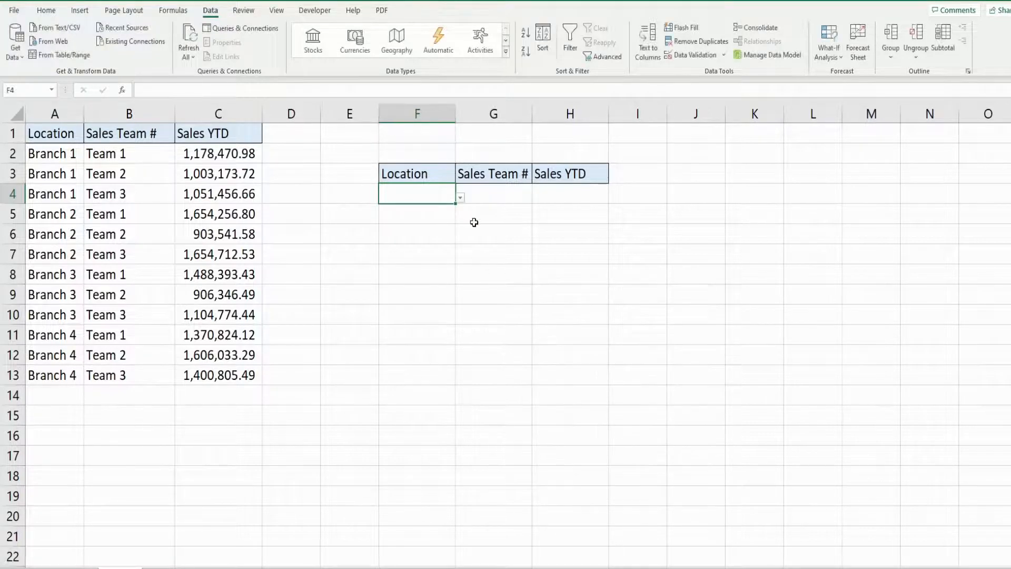
pyautogui.click(459, 197)
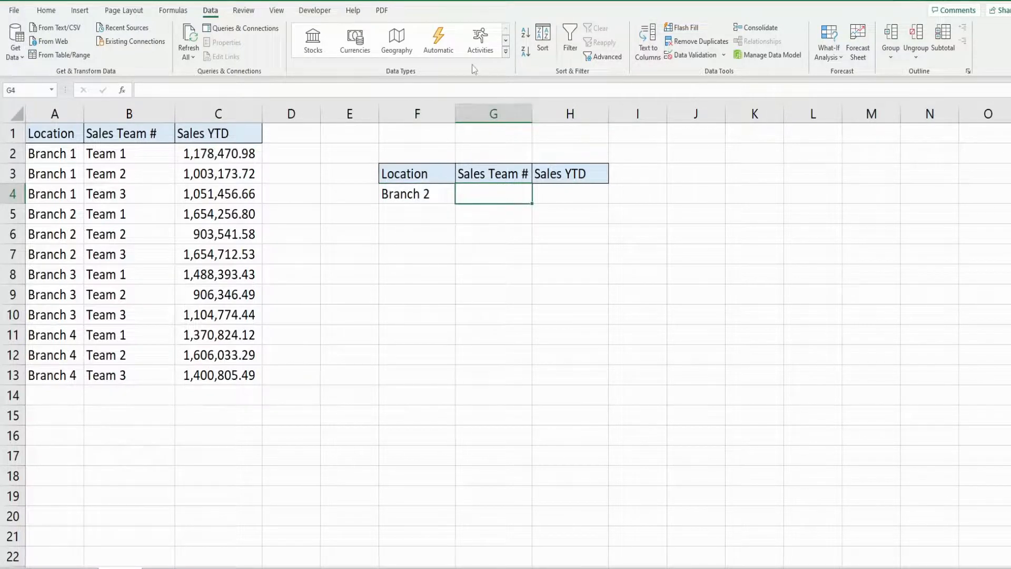
# - Give the Sales Team cell a list validation of Team 1, Team 2, Team 3 and set it to Team 3
pyautogui.click(724, 54)
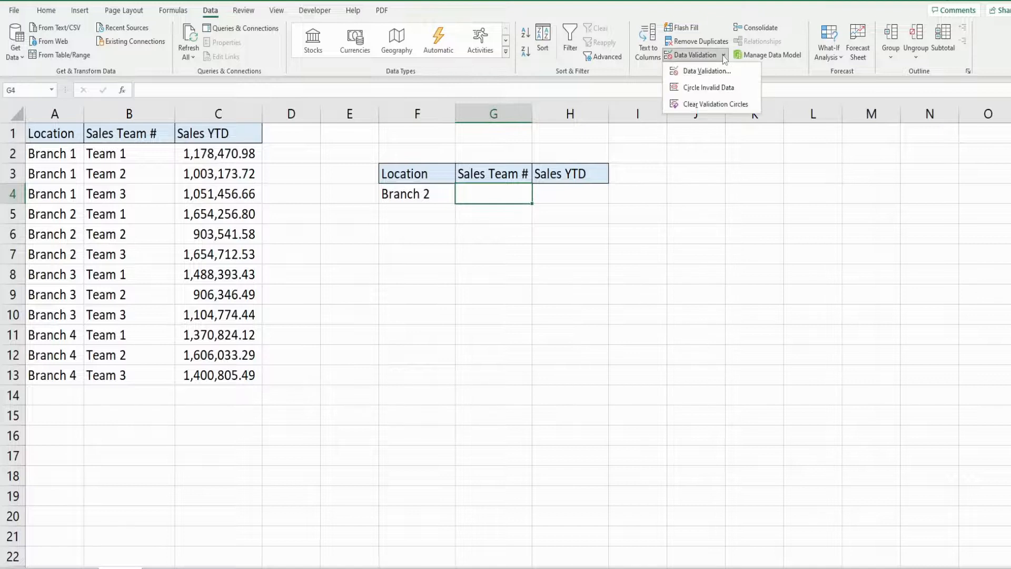
pyautogui.moveTo(706, 70)
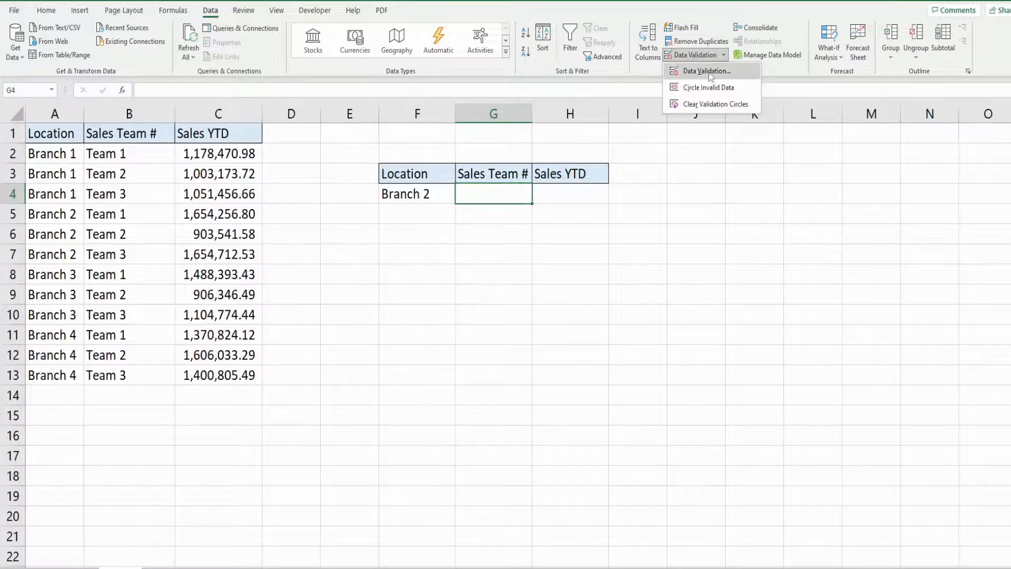
pyautogui.click(705, 70)
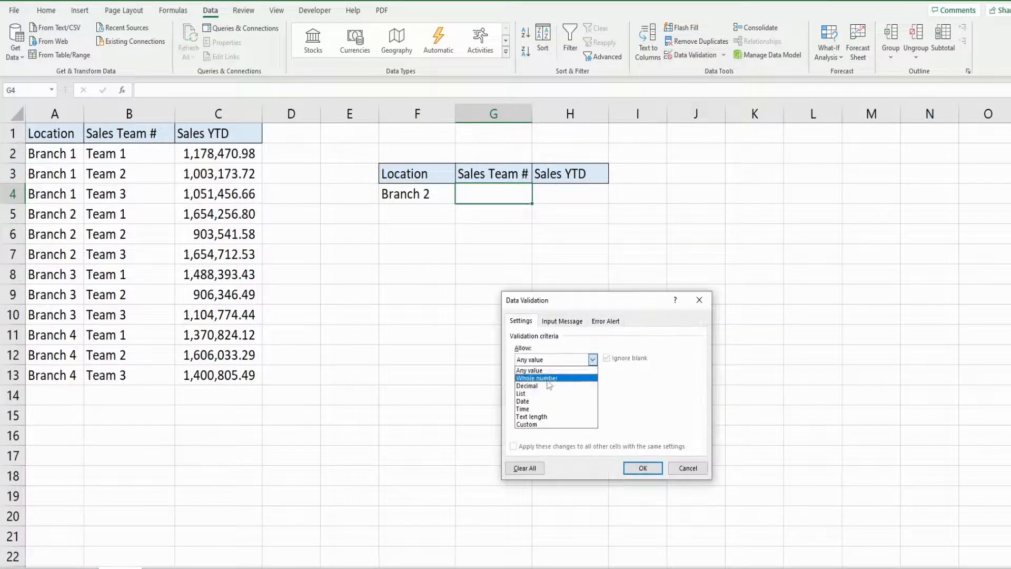
pyautogui.click(521, 394)
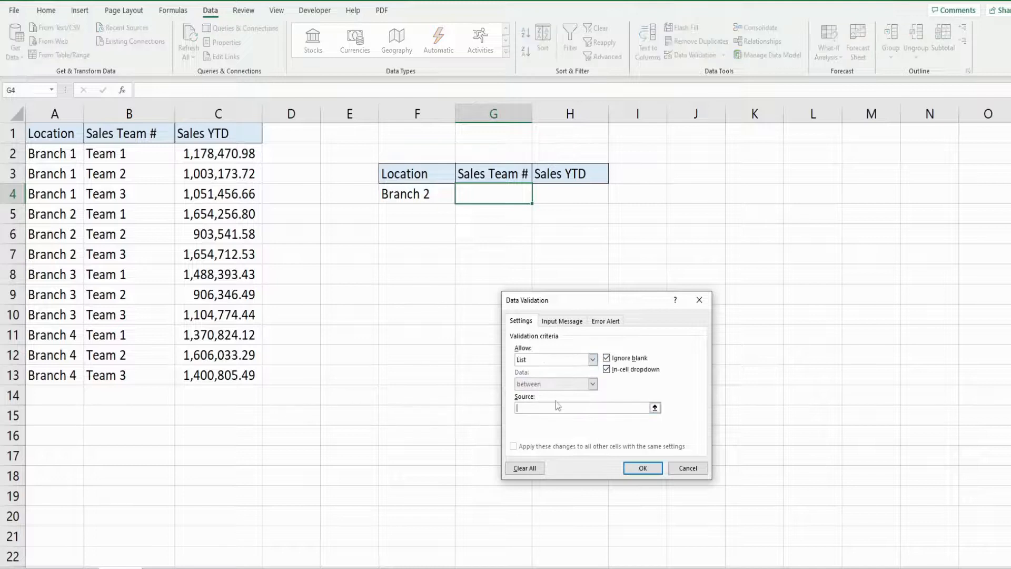
pyautogui.write('Tea')
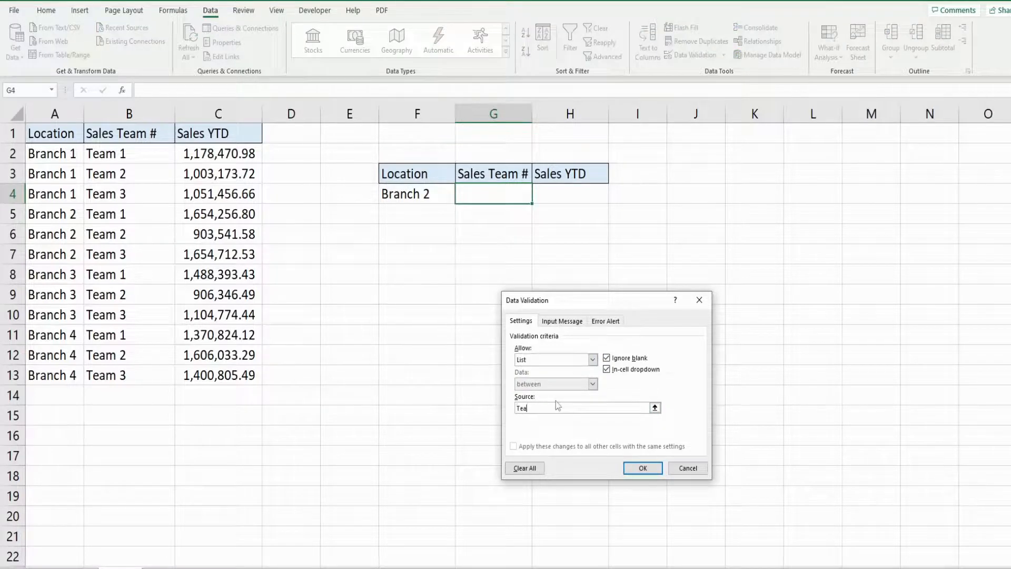
pyautogui.write('m 1,')
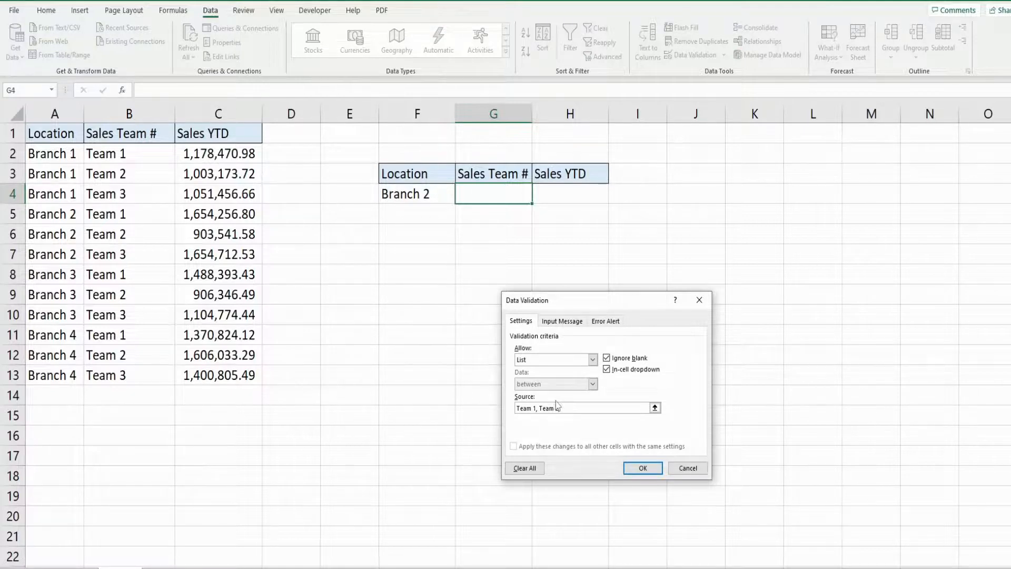
pyautogui.write('Team 3')
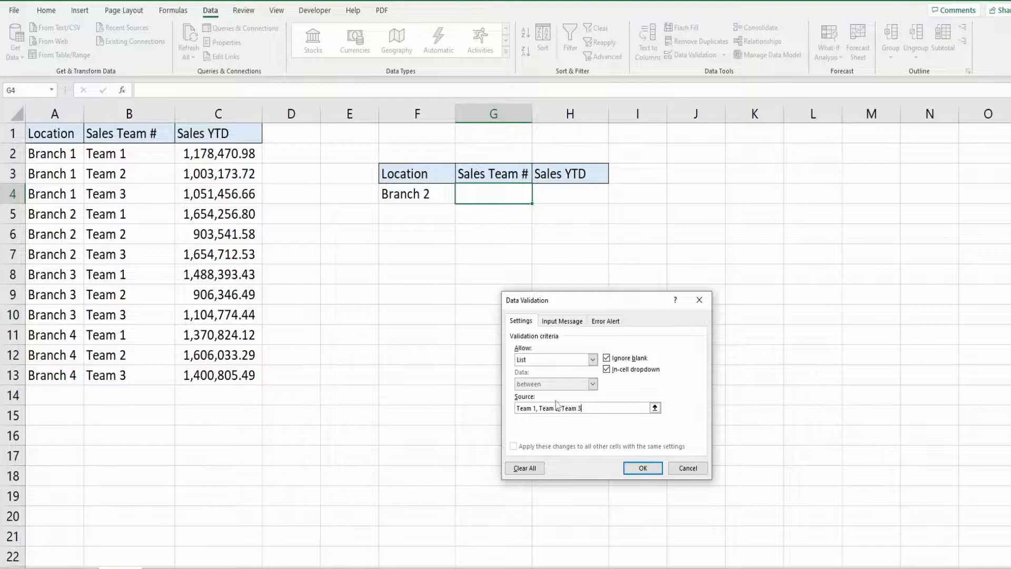
pyautogui.click(642, 468)
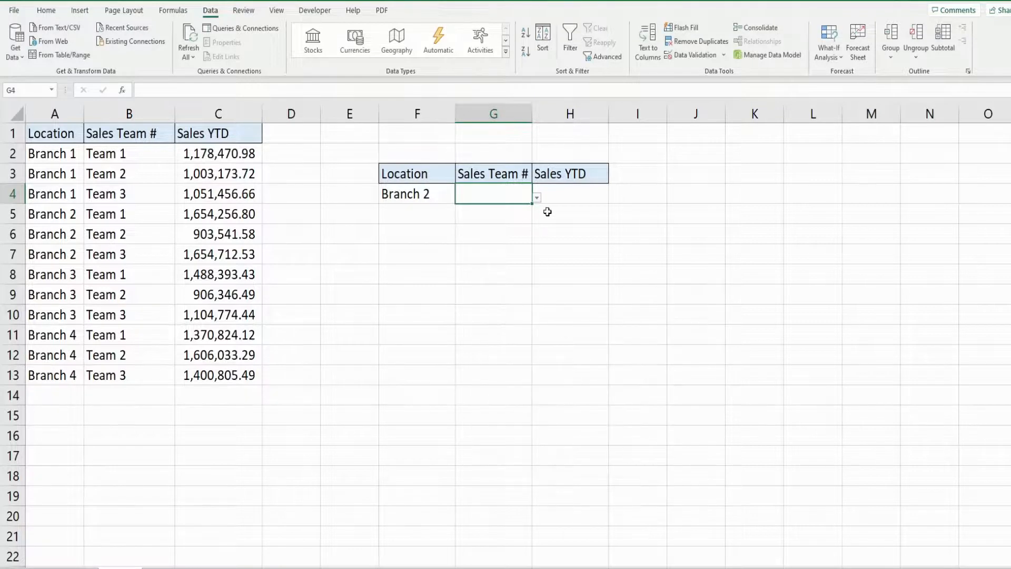
pyautogui.write('Team 3')
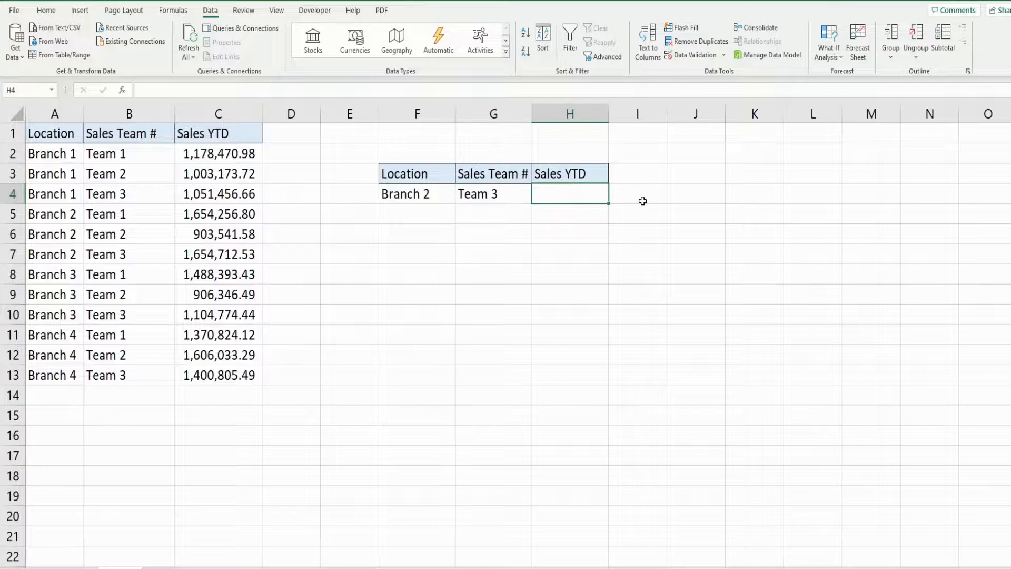
# - Enter =DGET($A$1:$C$13,H3,F3:G4) in H4, returning 1654712.53 for Branch 2, Team 3
pyautogui.write('=D')
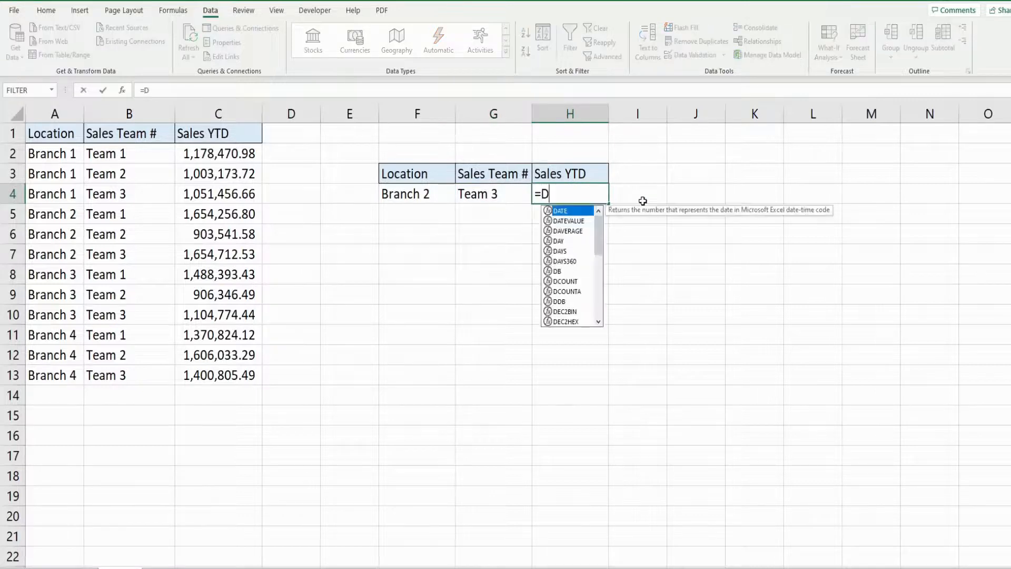
pyautogui.write('GET(')
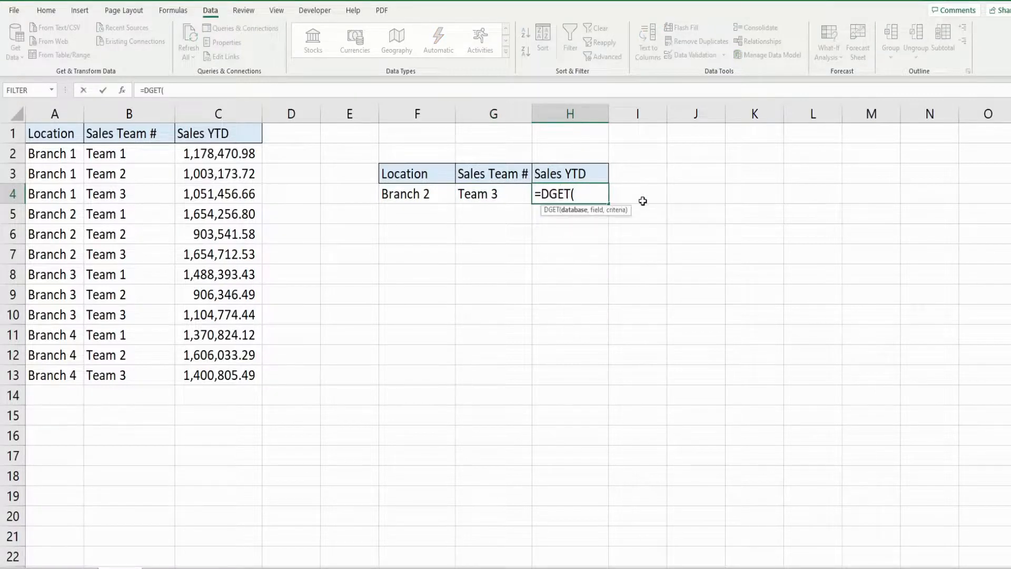
pyautogui.moveTo(53, 133); pyautogui.dragTo(218, 174)
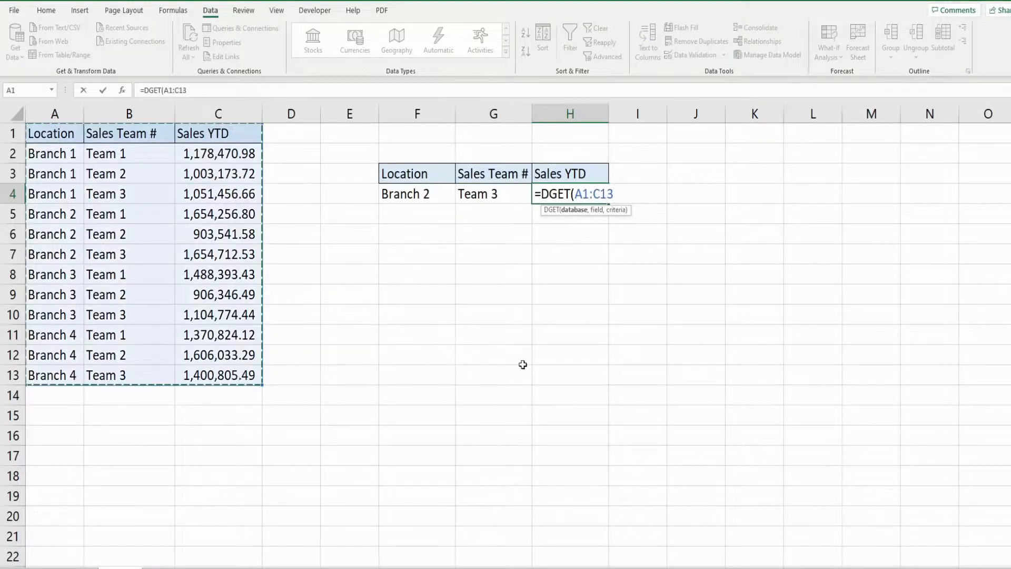
pyautogui.press('f4')
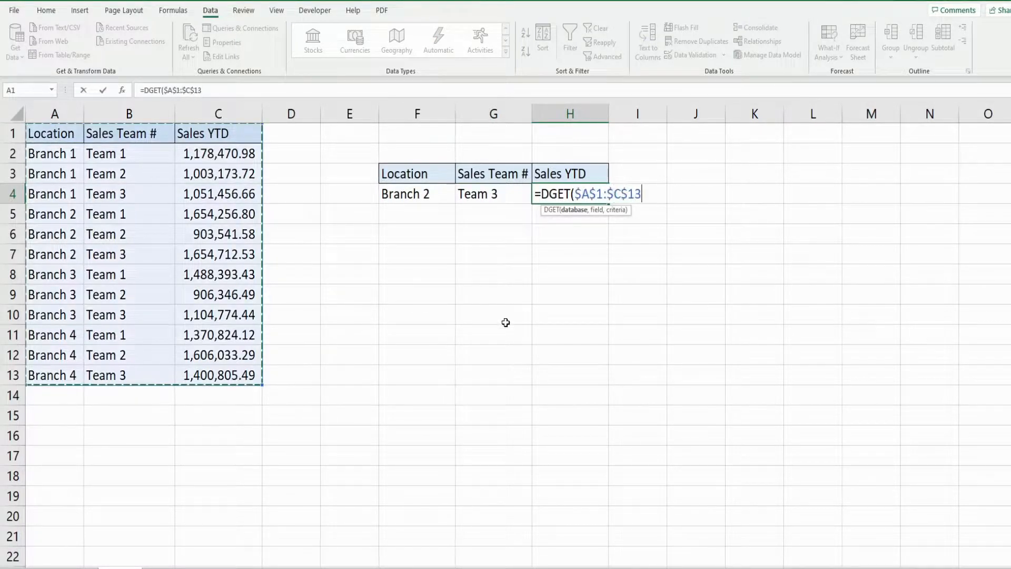
pyautogui.write(',')
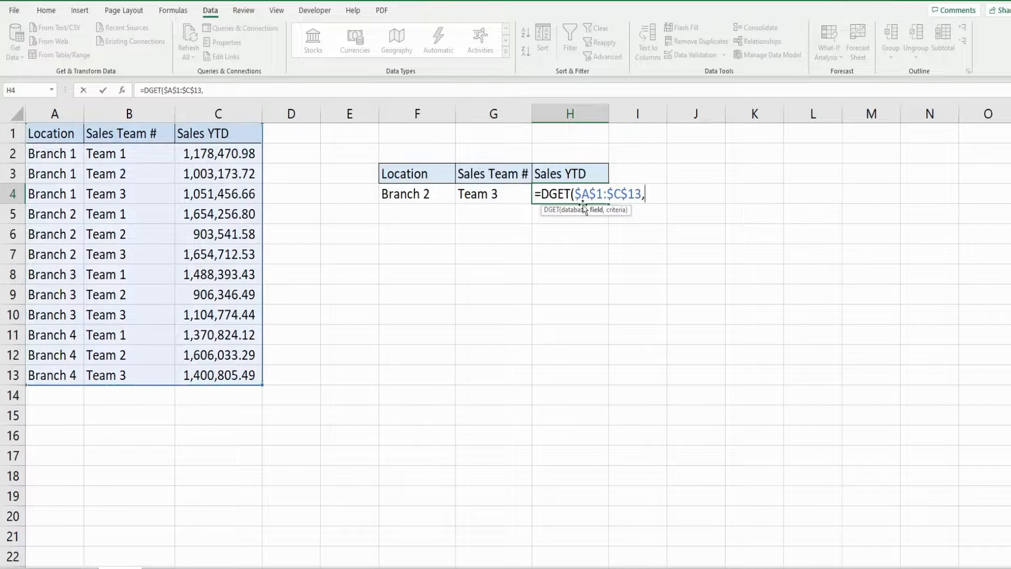
pyautogui.moveTo(587, 175)
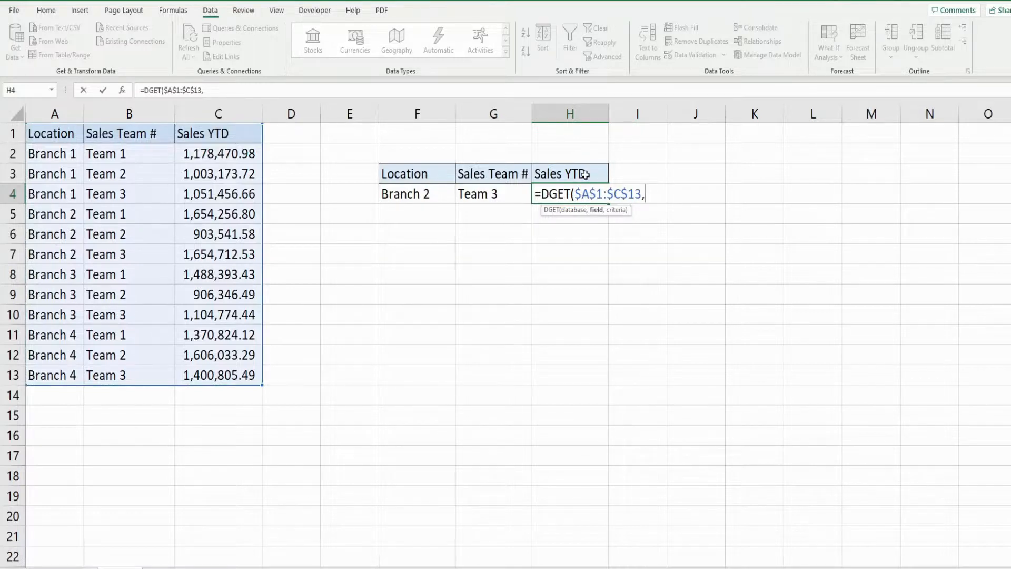
pyautogui.click(567, 174)
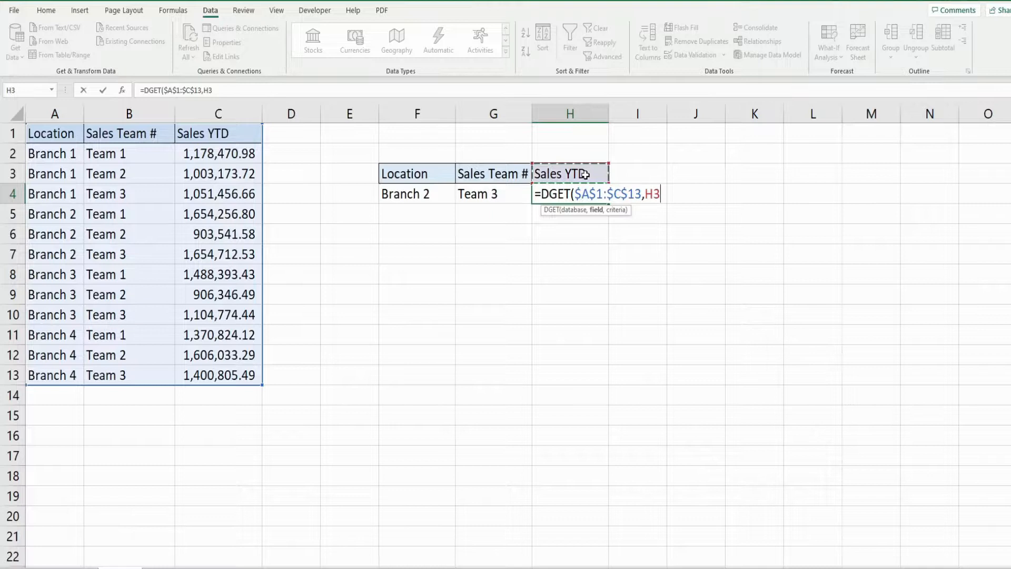
pyautogui.write(',')
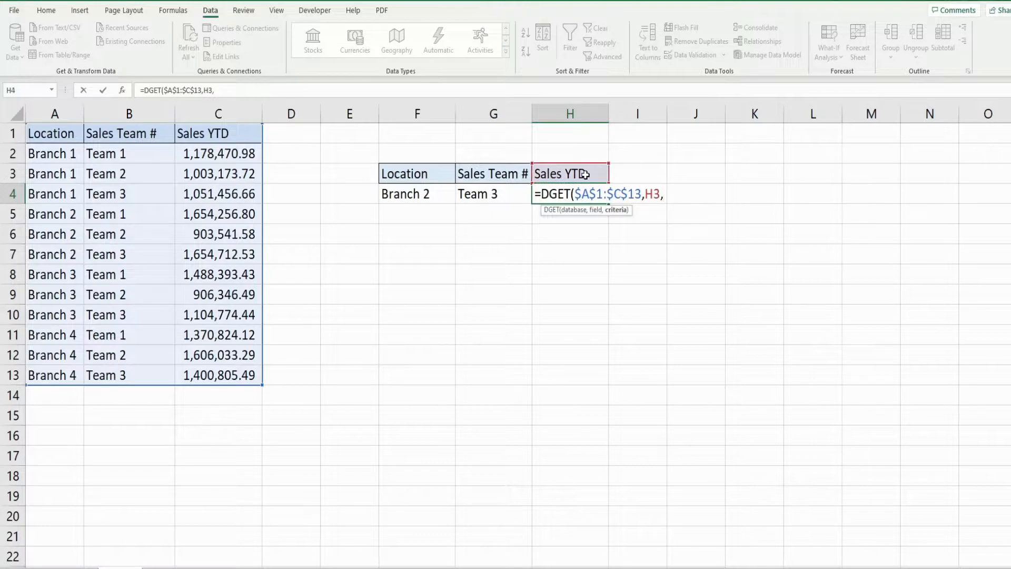
pyautogui.moveTo(428, 169)
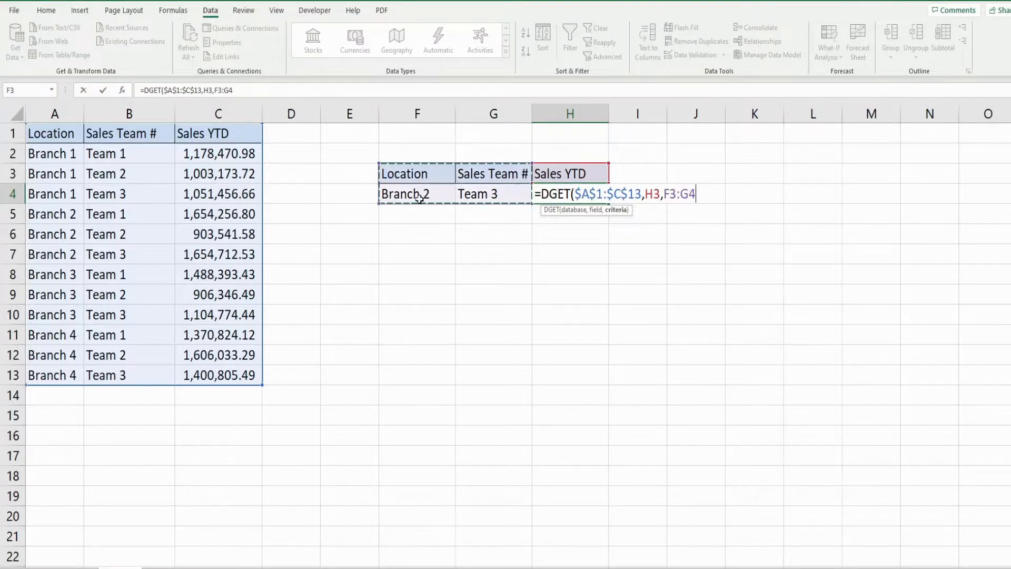
pyautogui.moveTo(492, 194)
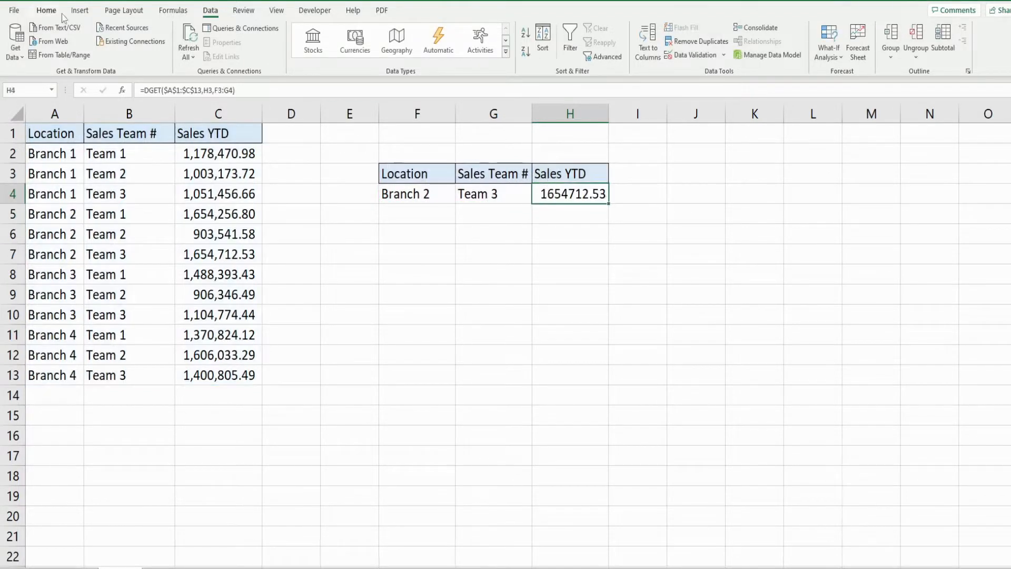
pyautogui.click(45, 9)
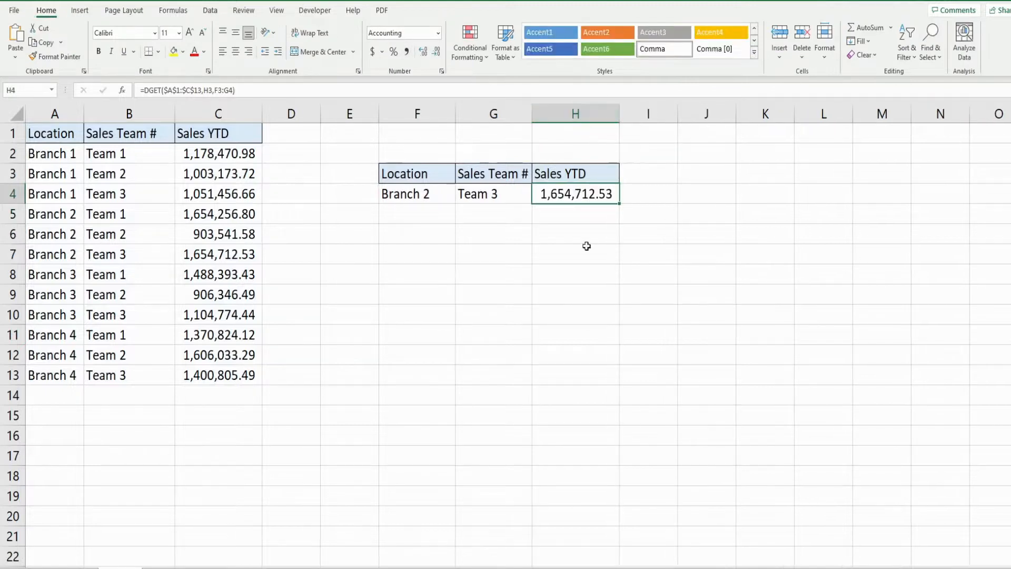
pyautogui.moveTo(47, 272)
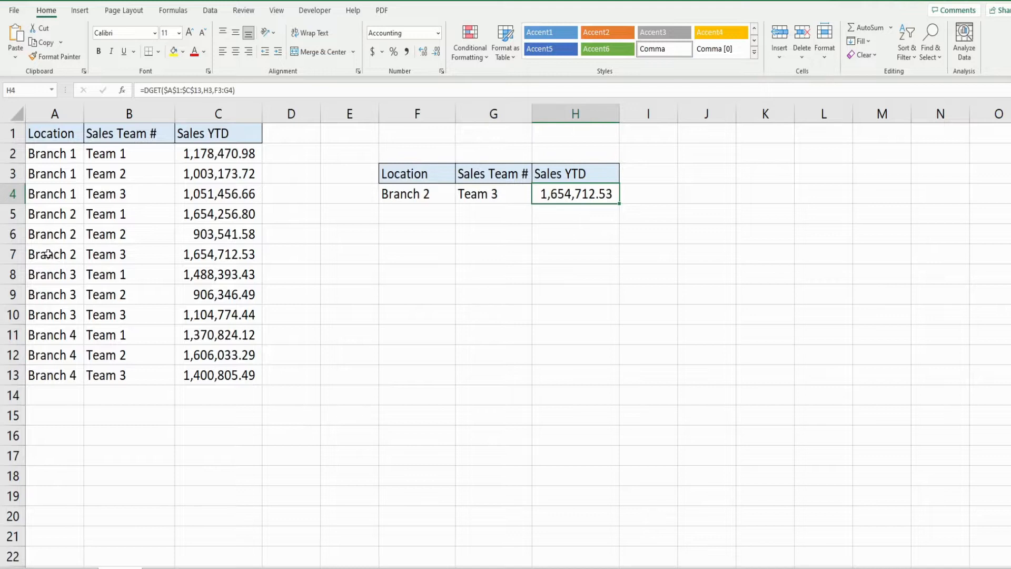
# - Compare with the Branch 2, Team 3 record, then change the Location criteria to Branch 3 for 1,488,393.43
pyautogui.click(54, 254)
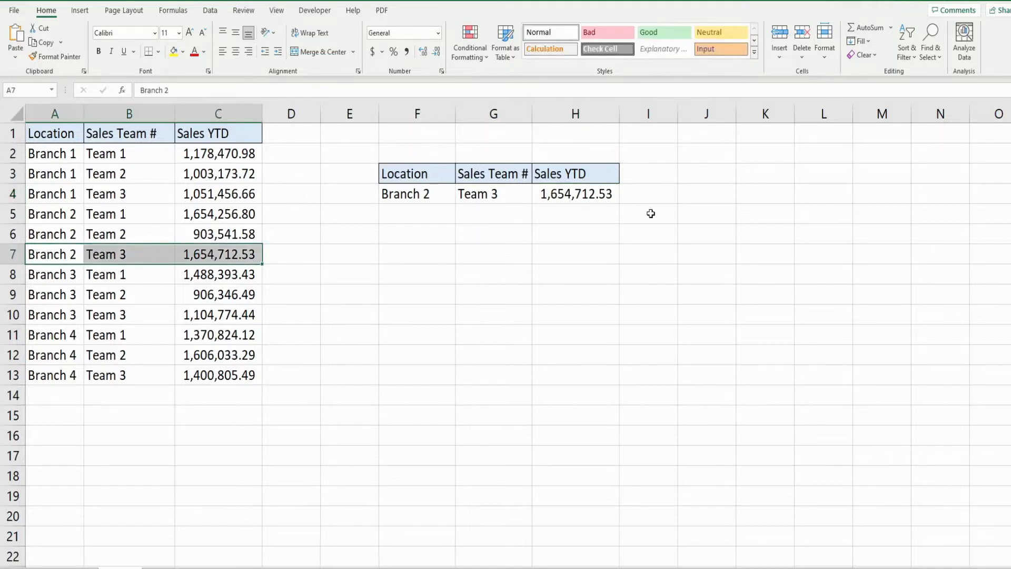
pyautogui.click(537, 194)
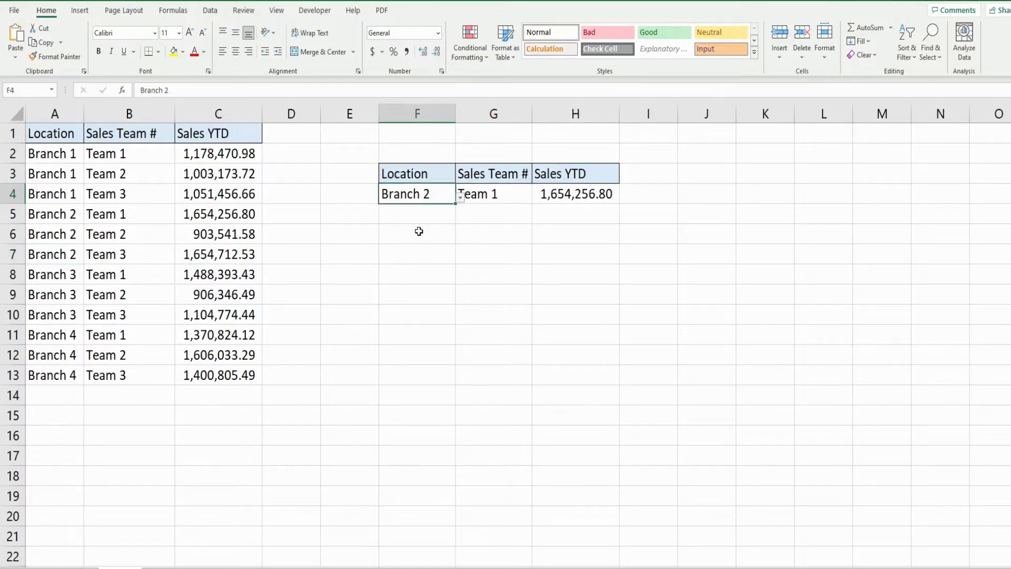
pyautogui.write('Branch 3')
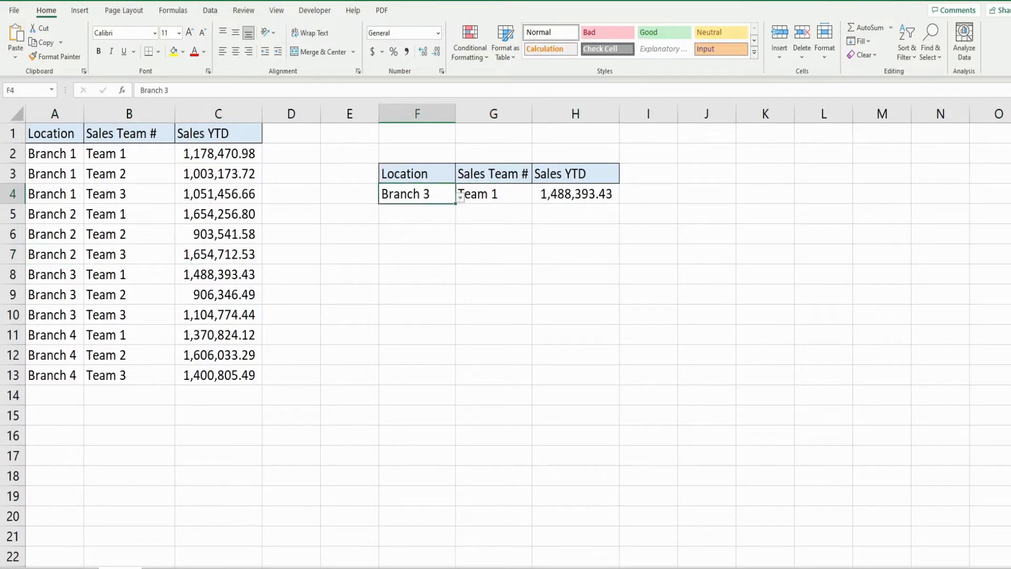